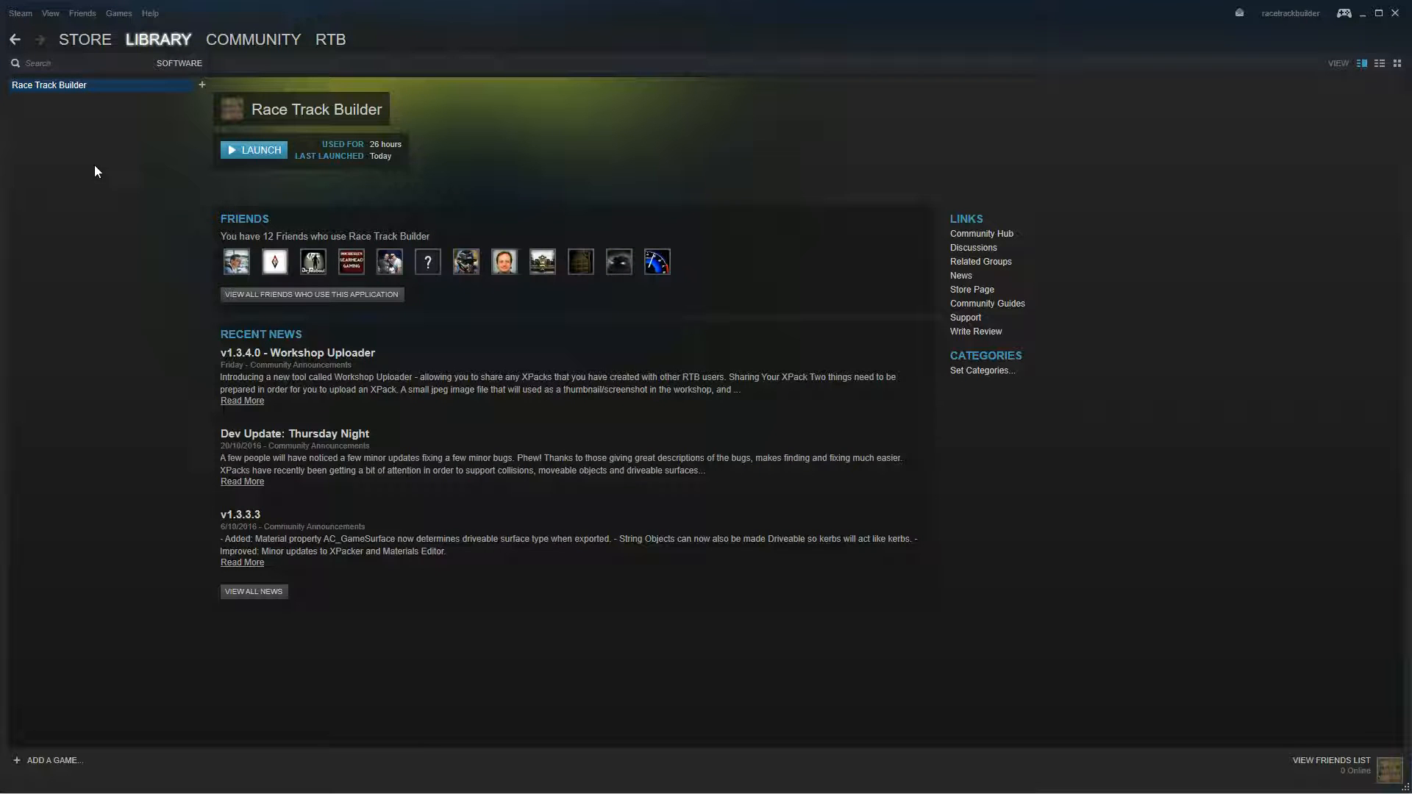
- Open the Race Track Builder context menu in the Steam library to launch the Workshop Uploader
right_click(48, 85)
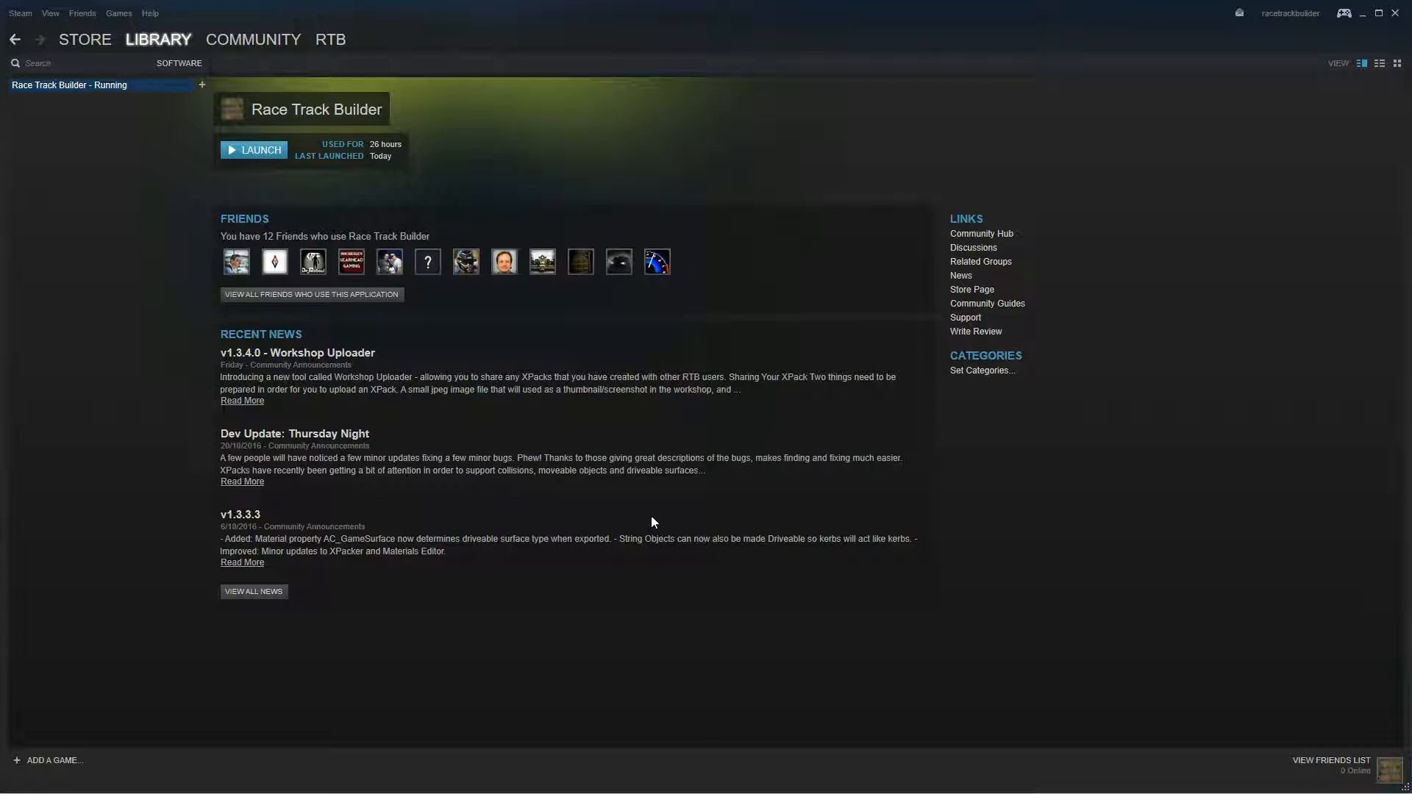
mouse_move(669, 525)
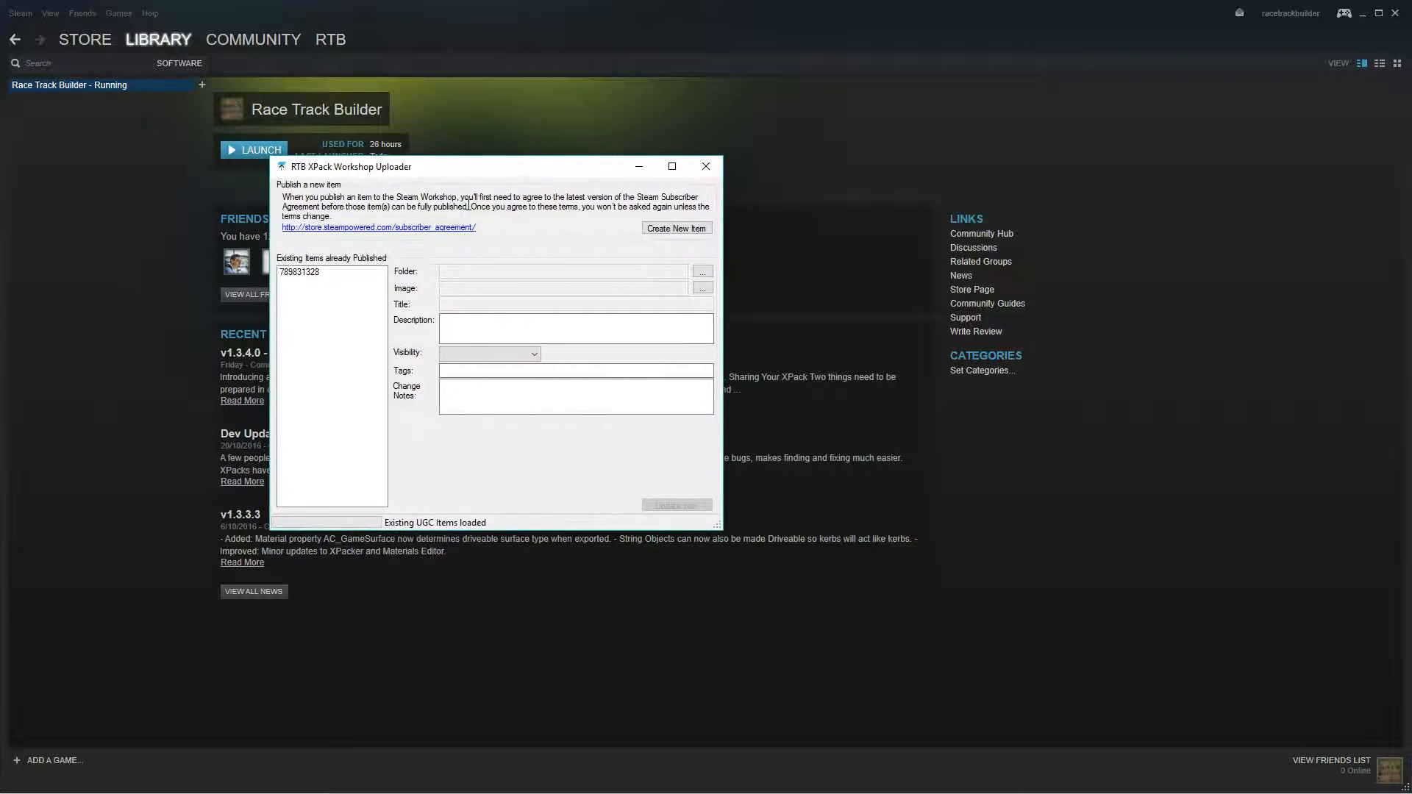
- Load published item 789831328's folder, image, title and description into the uploader
left_click(330, 273)
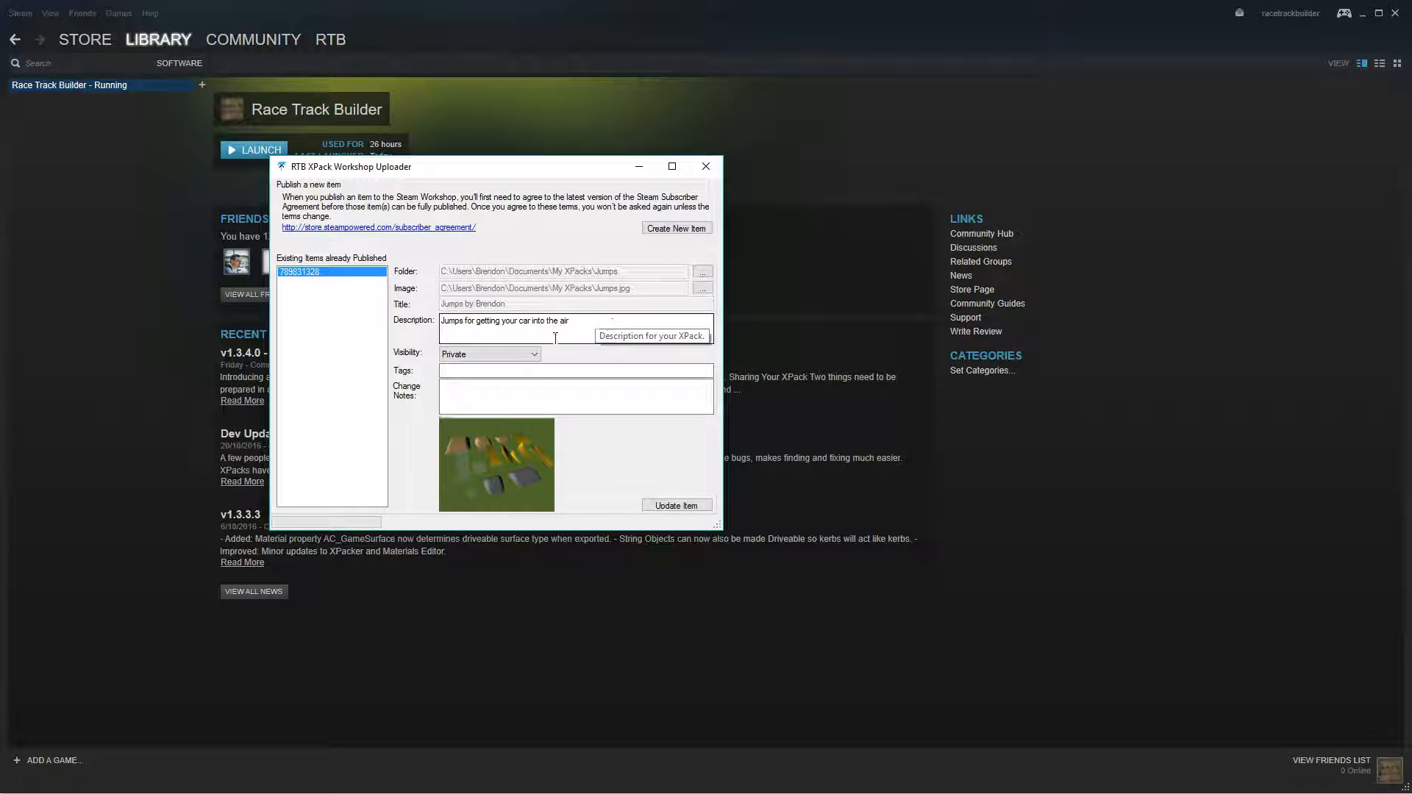
mouse_move(569, 358)
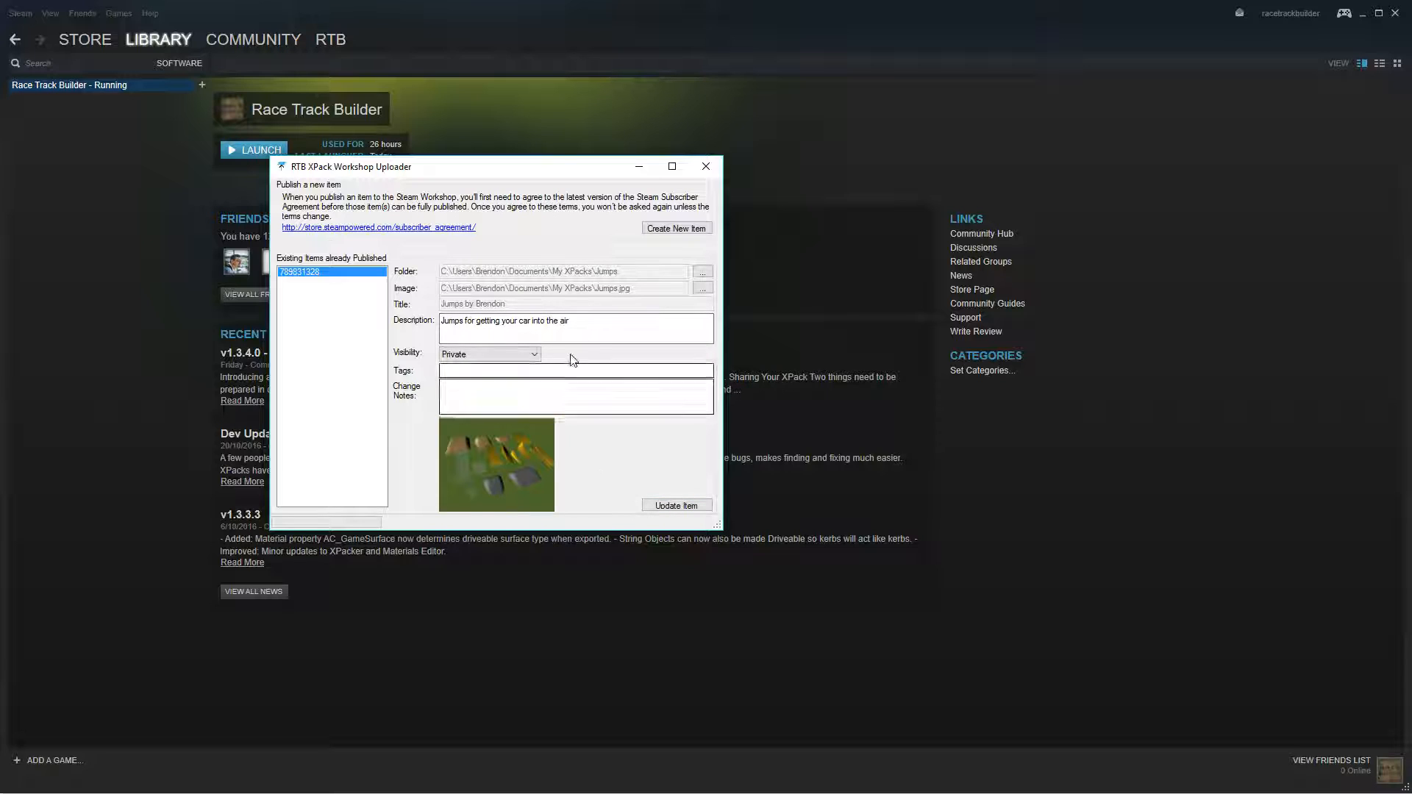
mouse_move(612, 302)
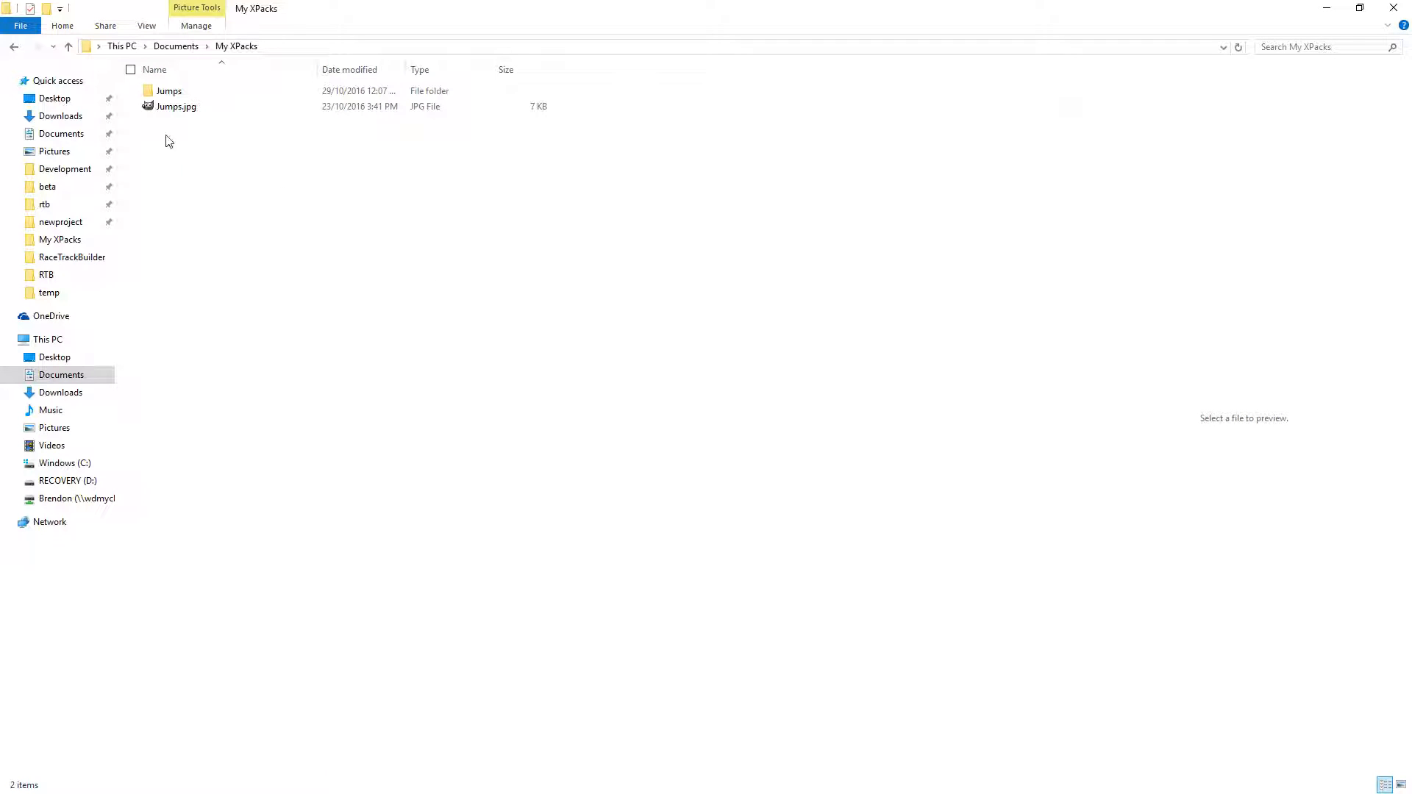
left_click(175, 106)
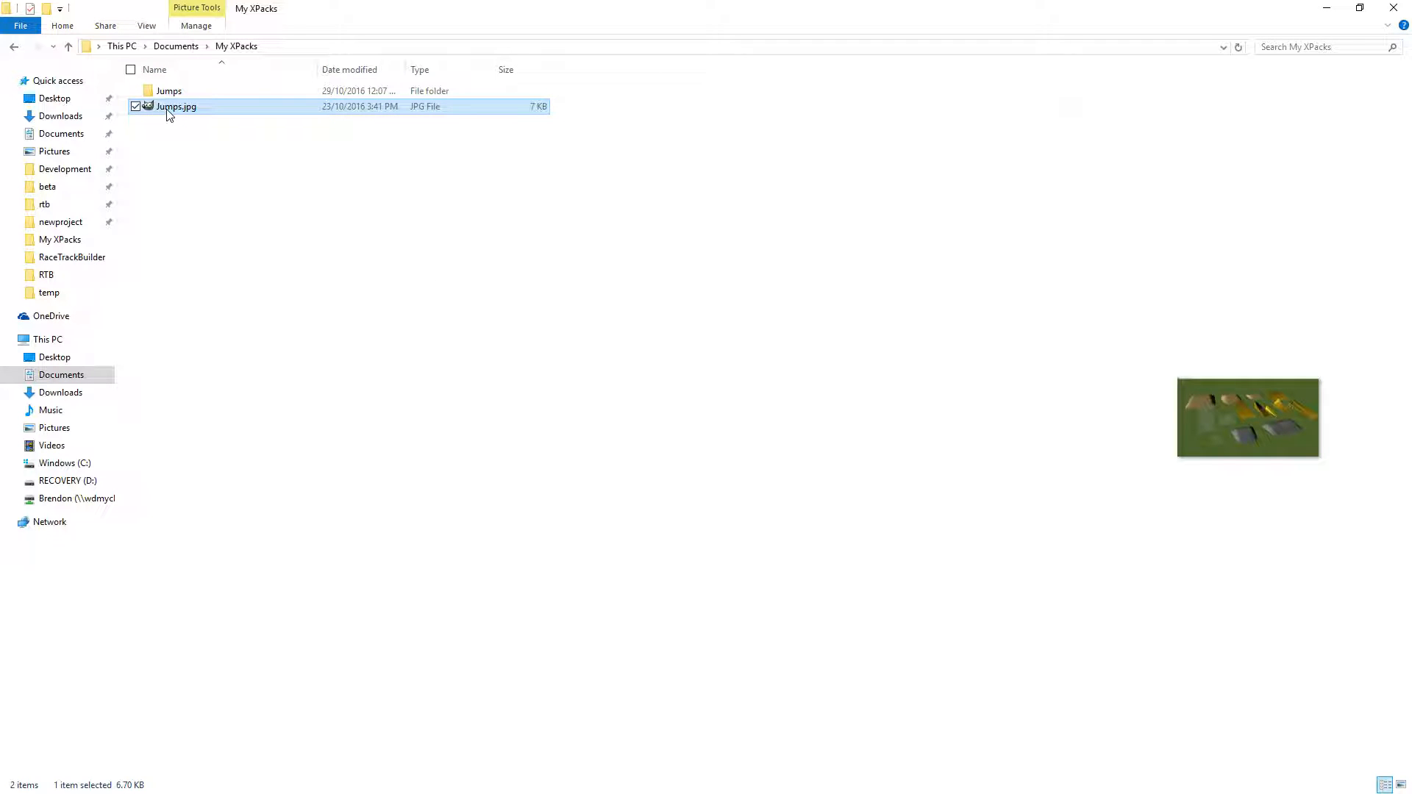
mouse_move(1244, 361)
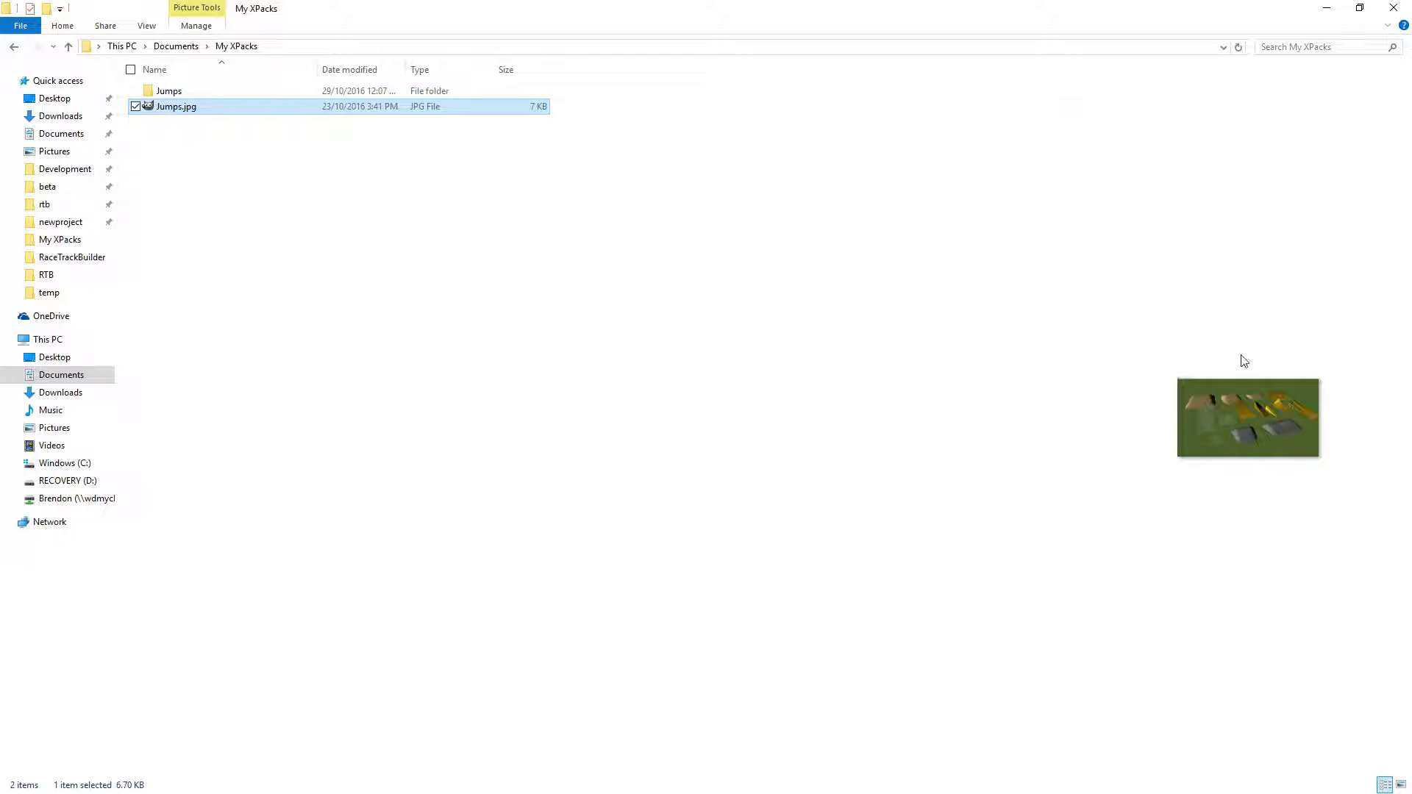
mouse_move(1074, 410)
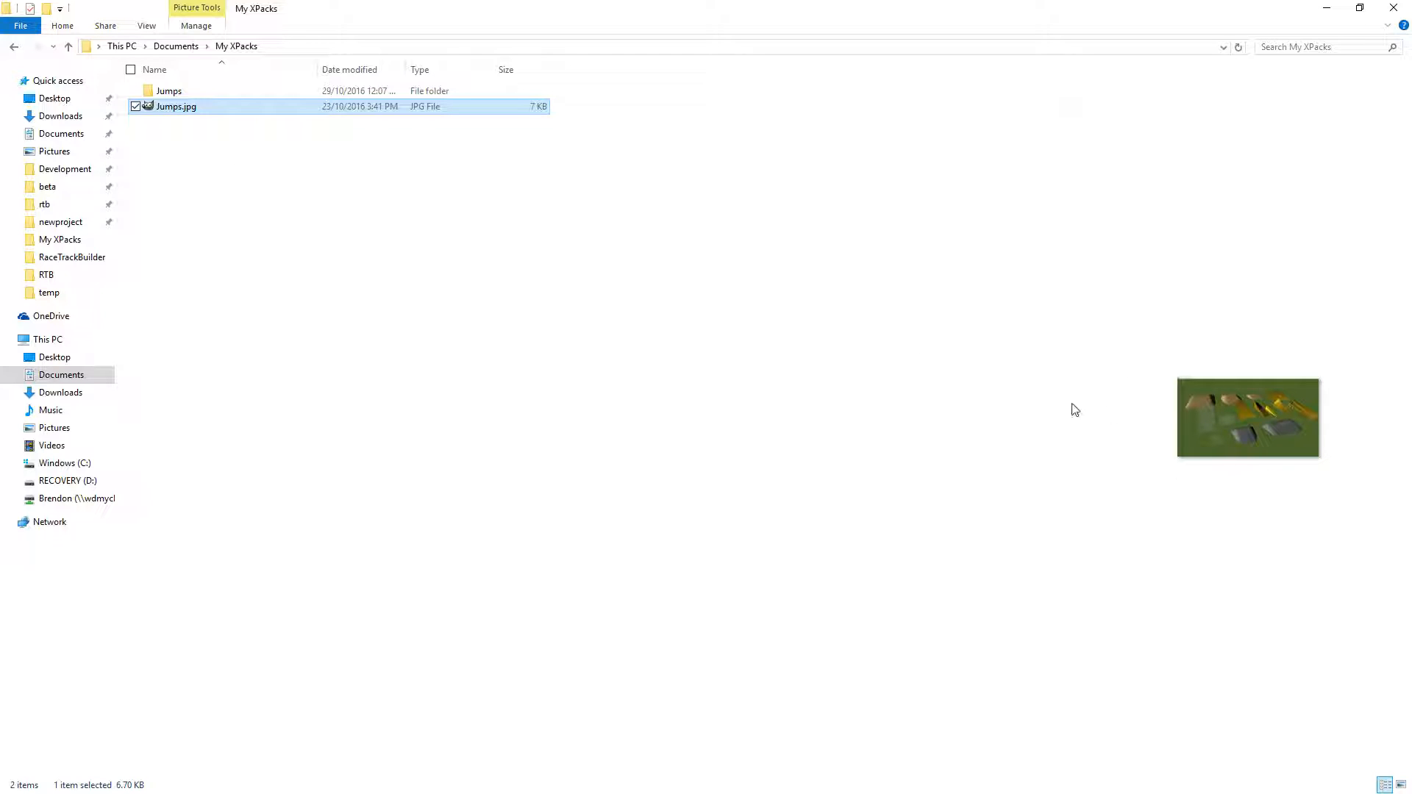
mouse_move(530, 112)
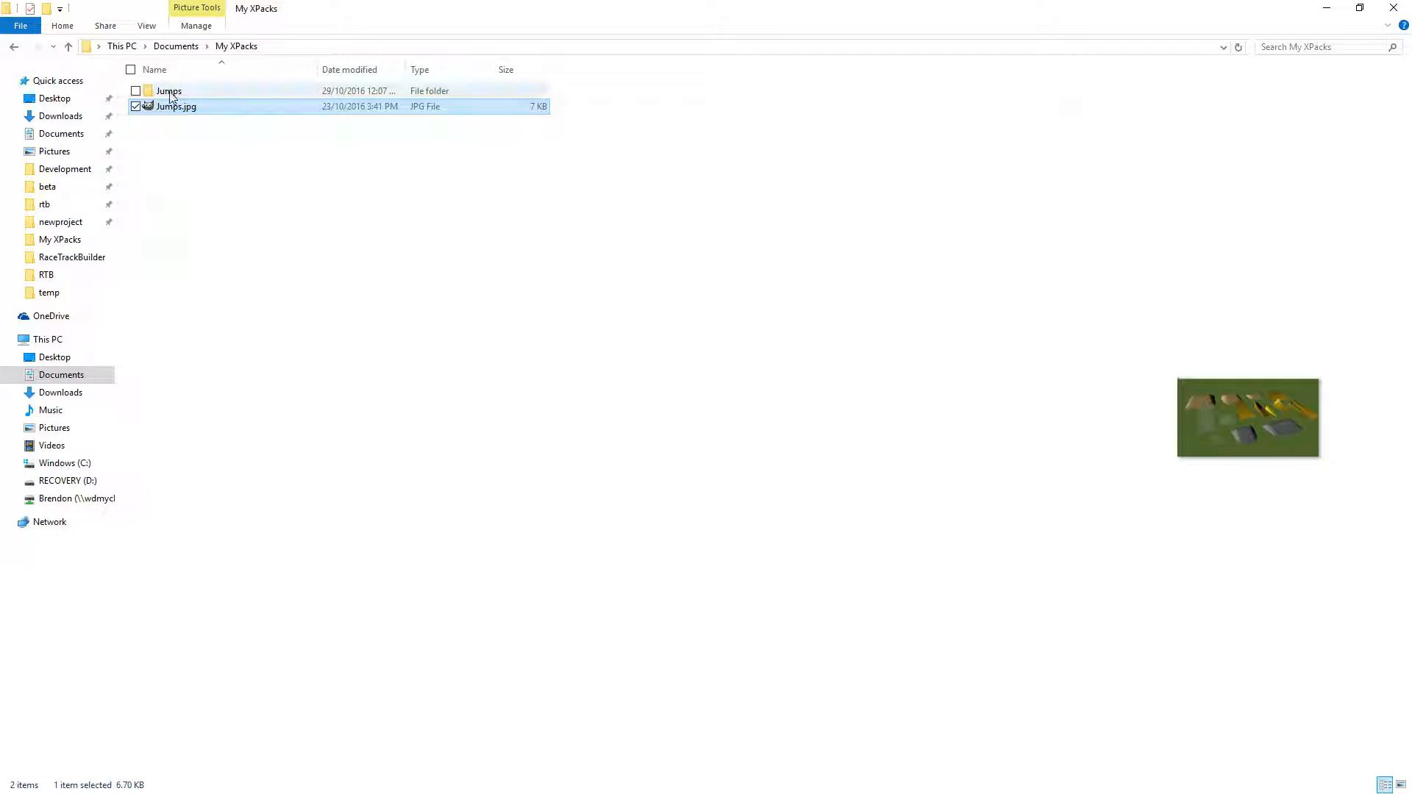
left_click(168, 89)
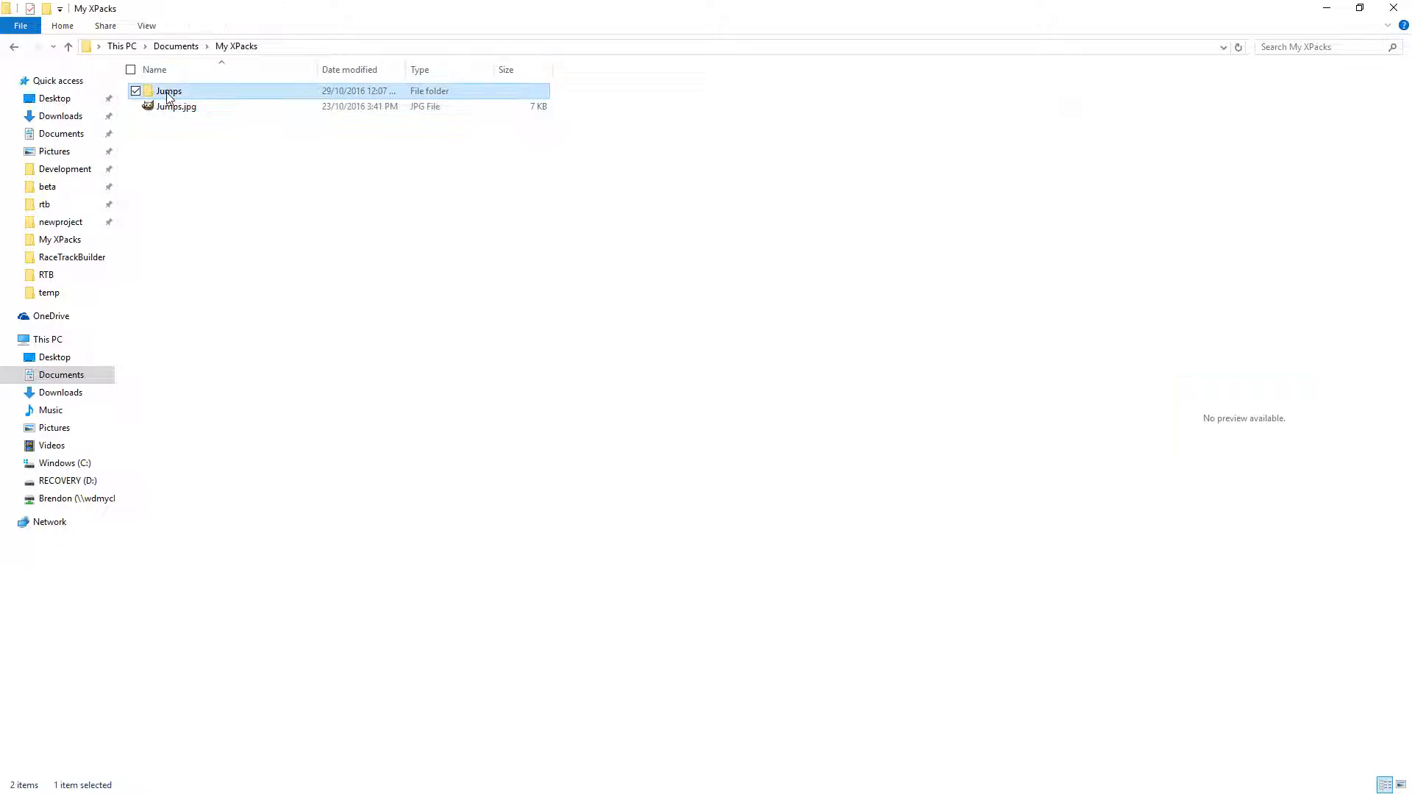
double_click(168, 90)
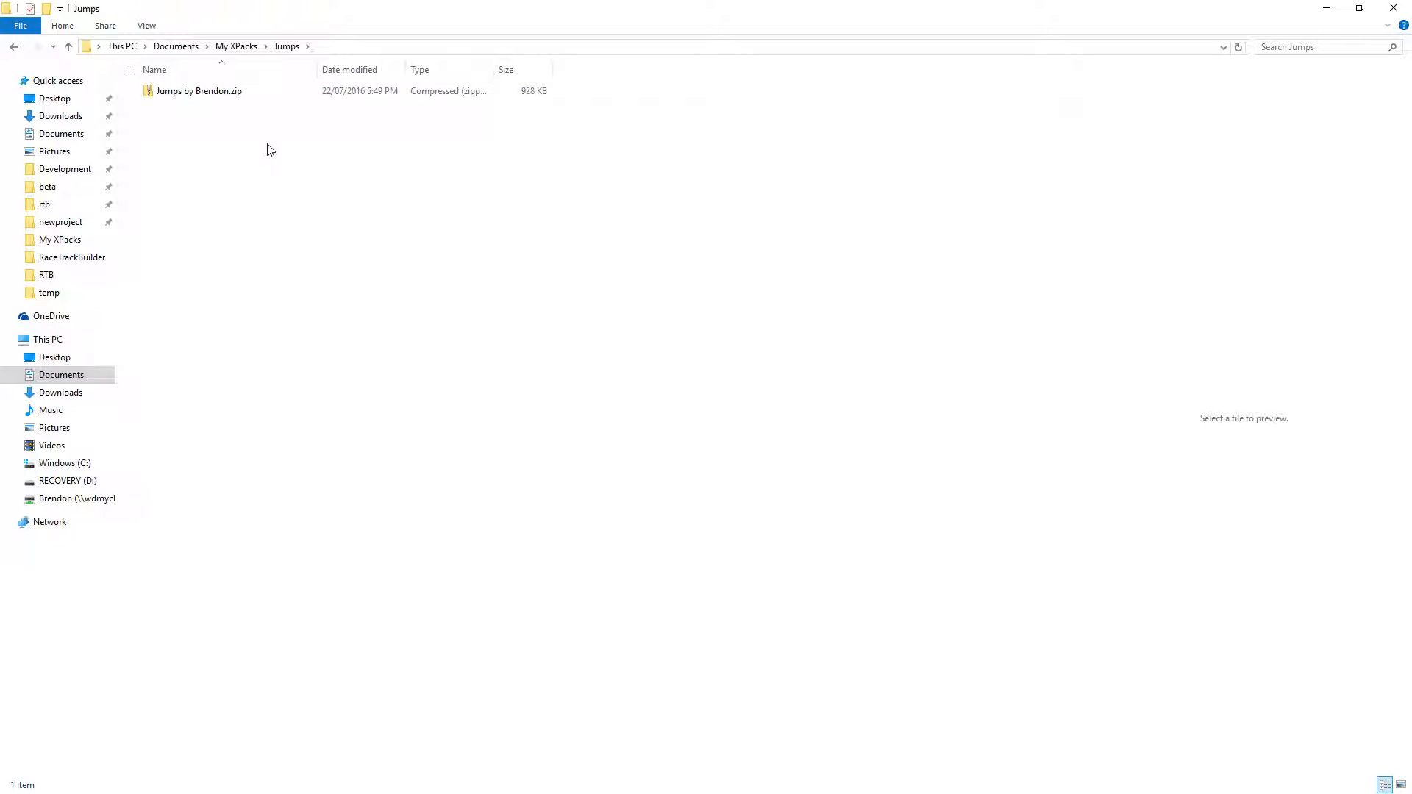
left_click(236, 45)
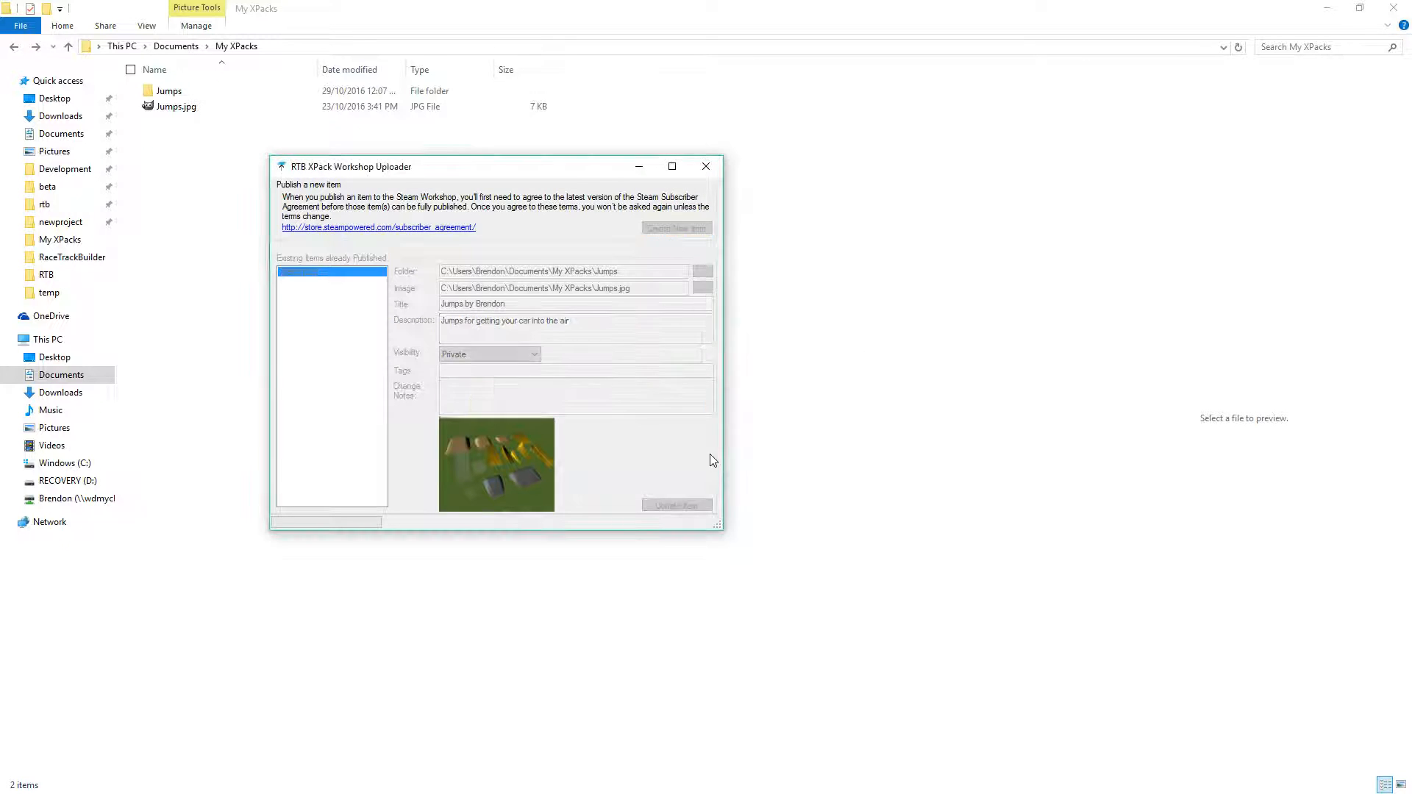
- Select empty item 789836047 after checking the older item, and browse for its folder
left_click(299, 272)
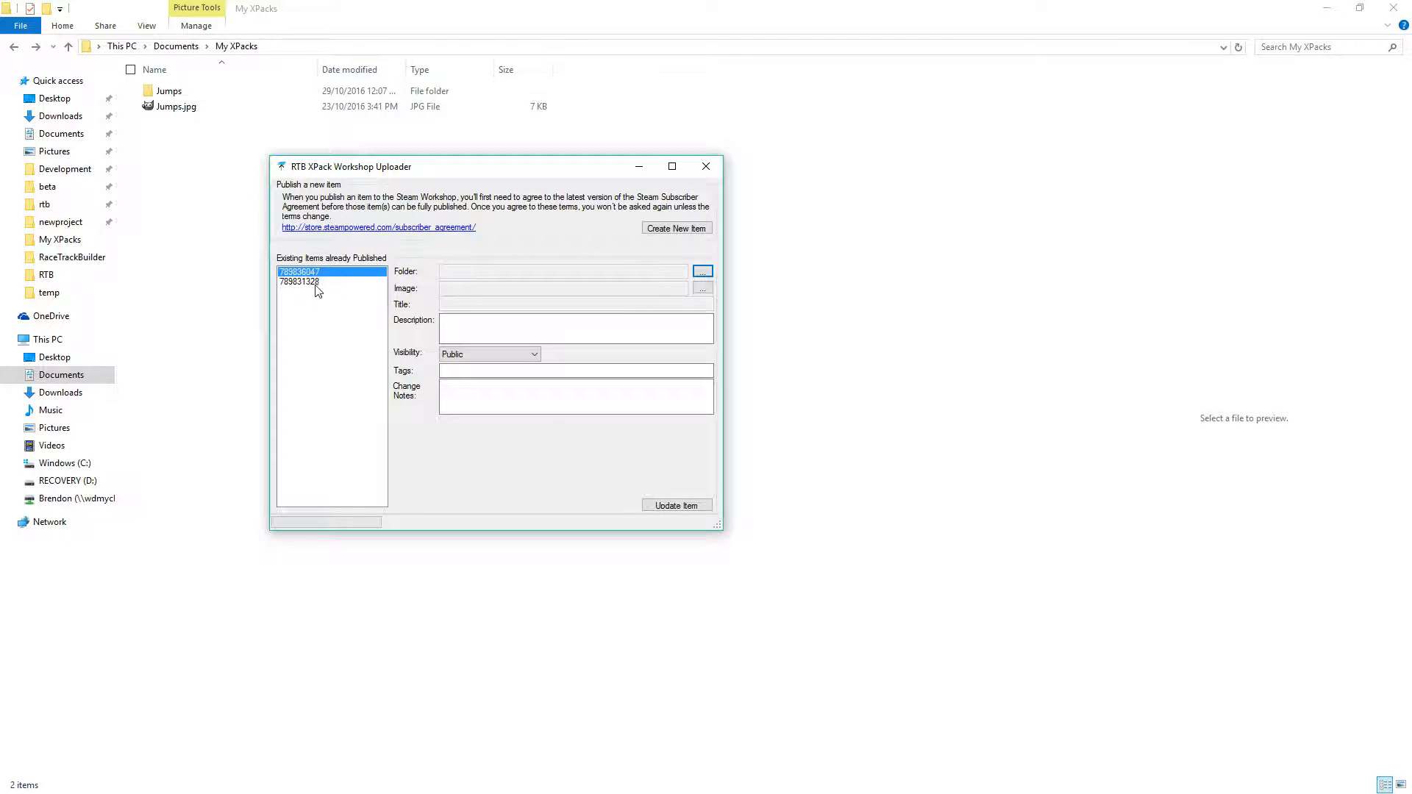
left_click(300, 280)
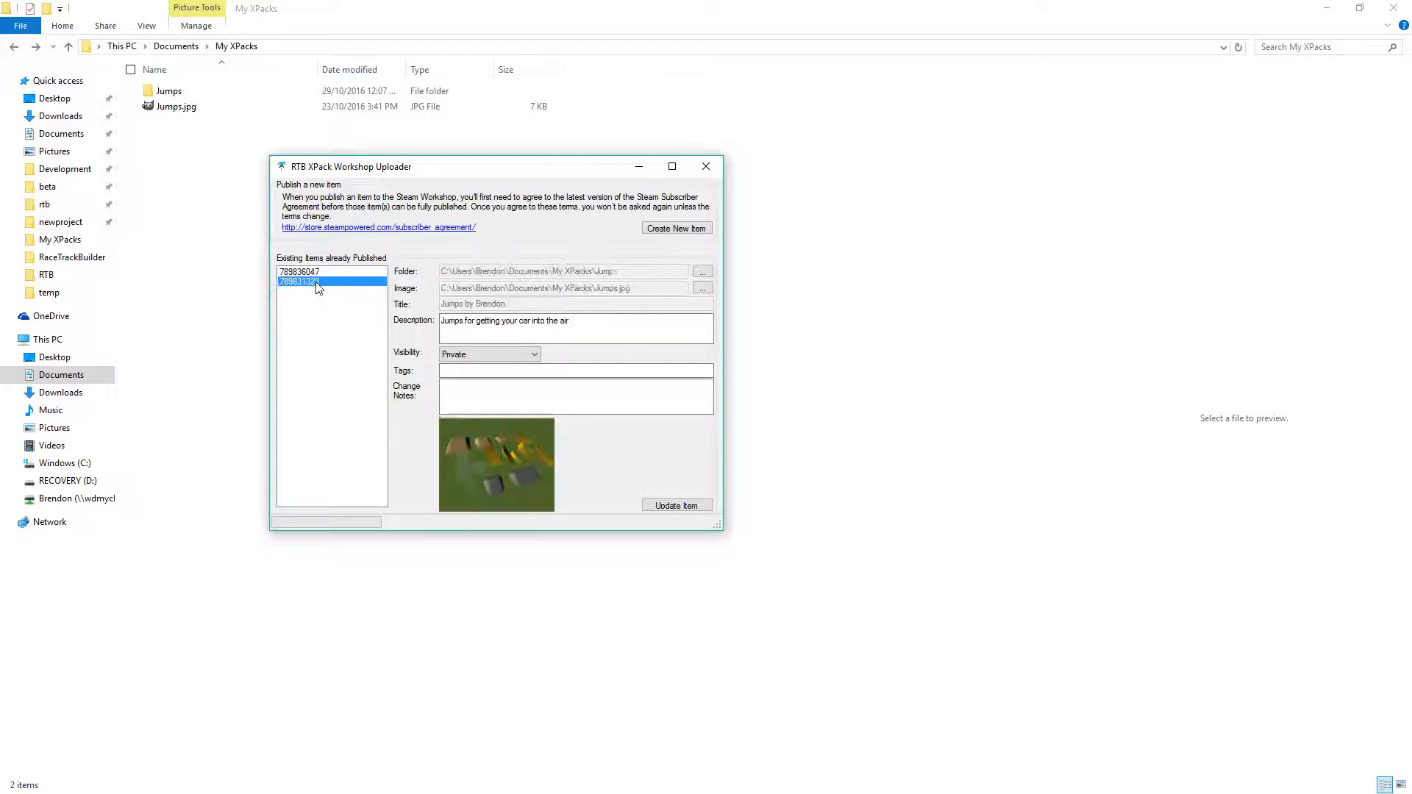
left_click(297, 272)
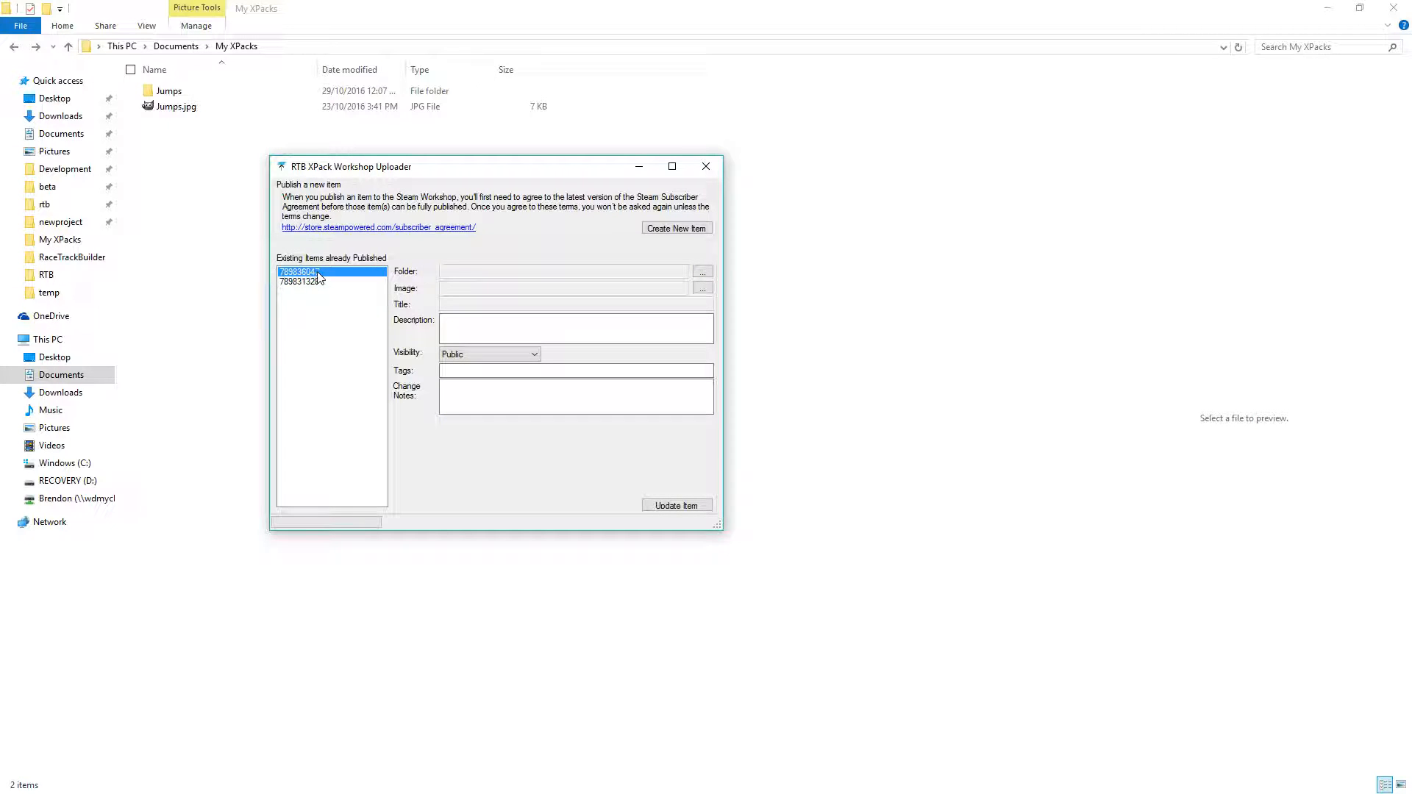
mouse_move(702, 272)
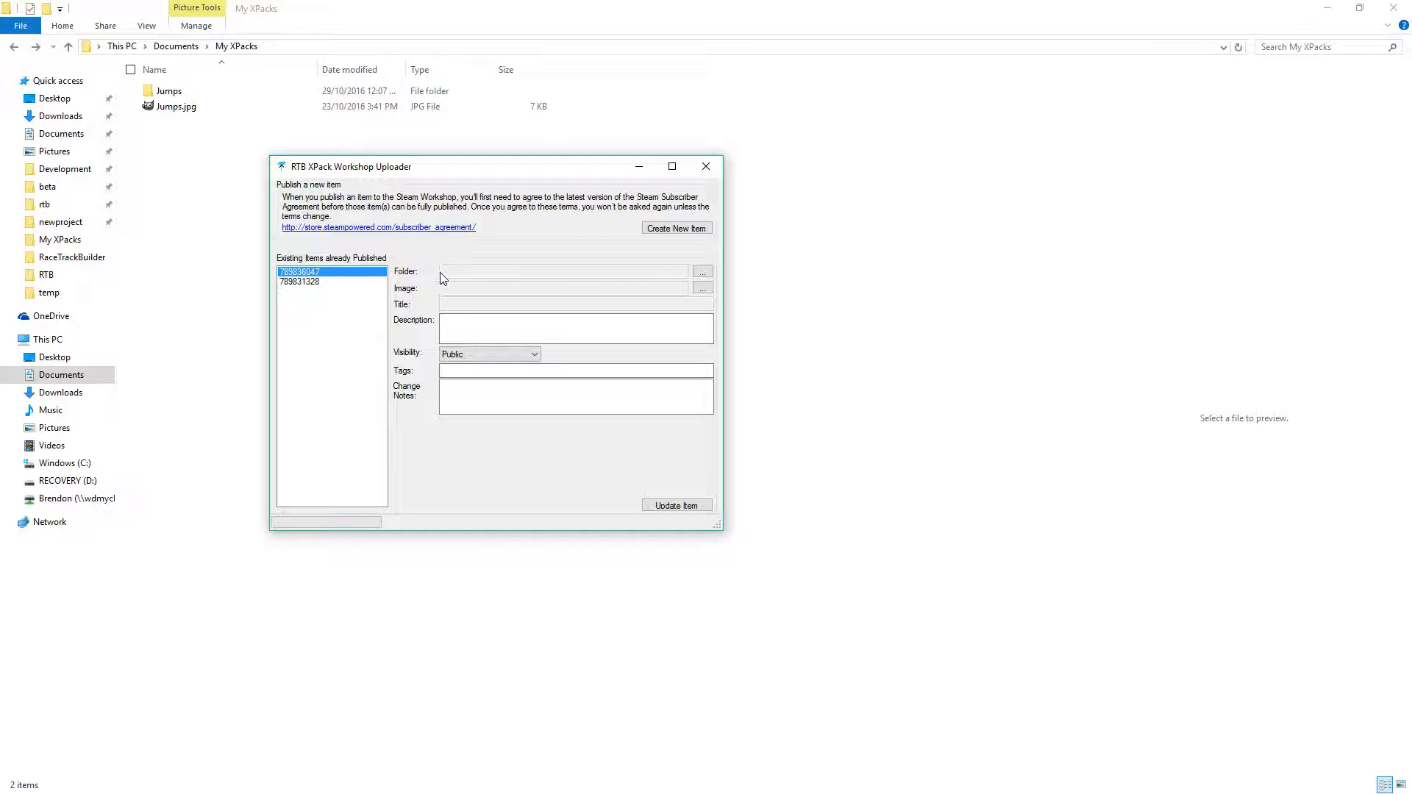
left_click(701, 271)
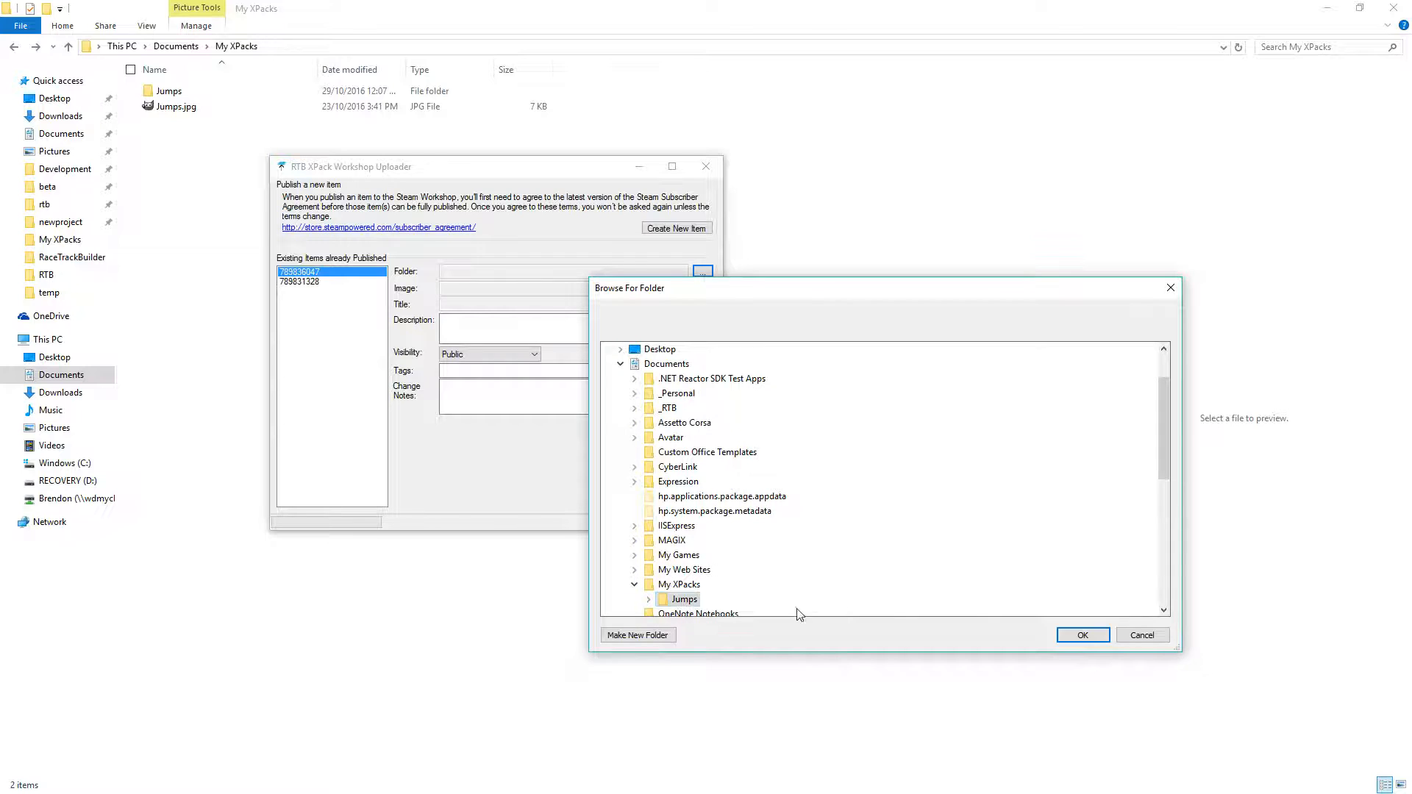
- Confirm the Jumps content folder and choose Jumps.jpg as the item thumbnail
left_click(1083, 635)
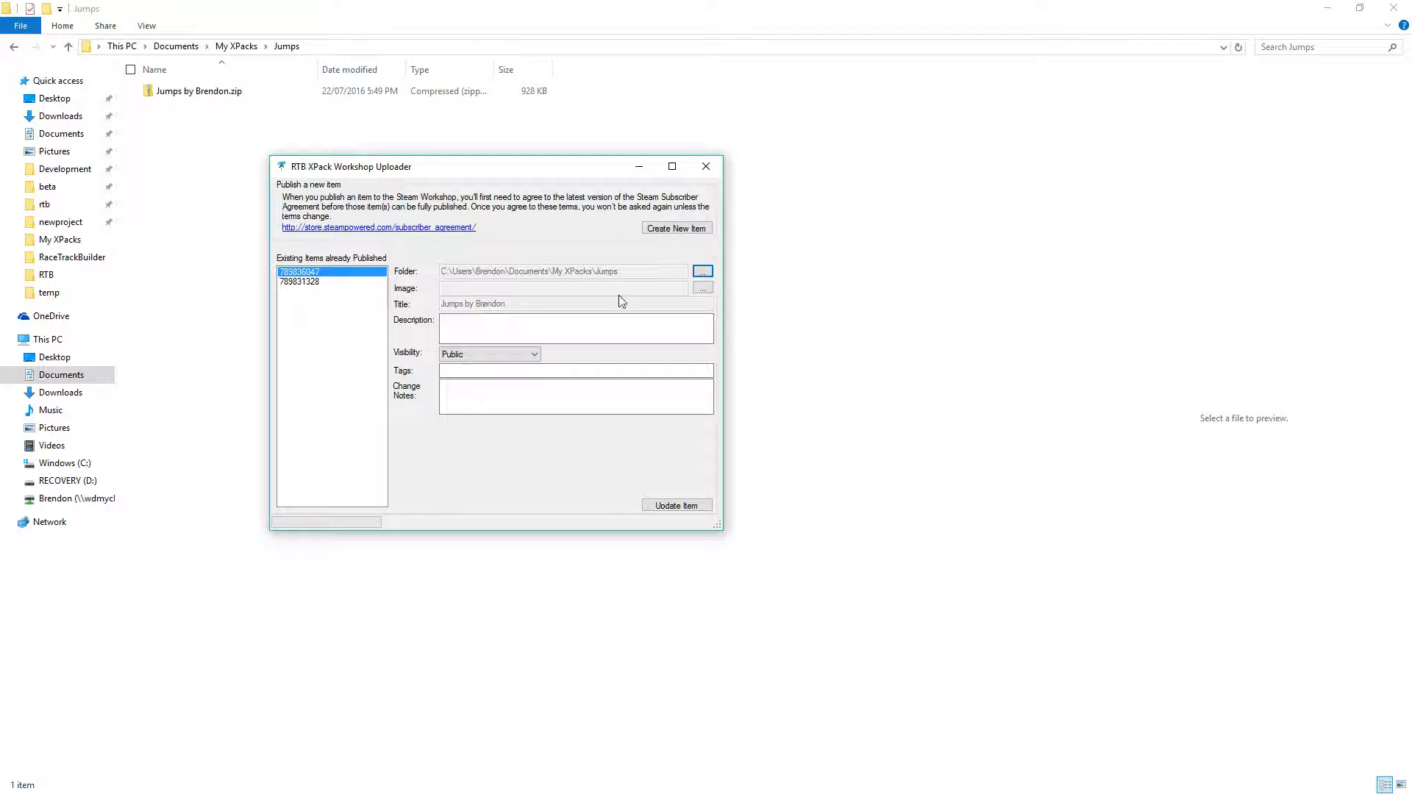
left_click(701, 288)
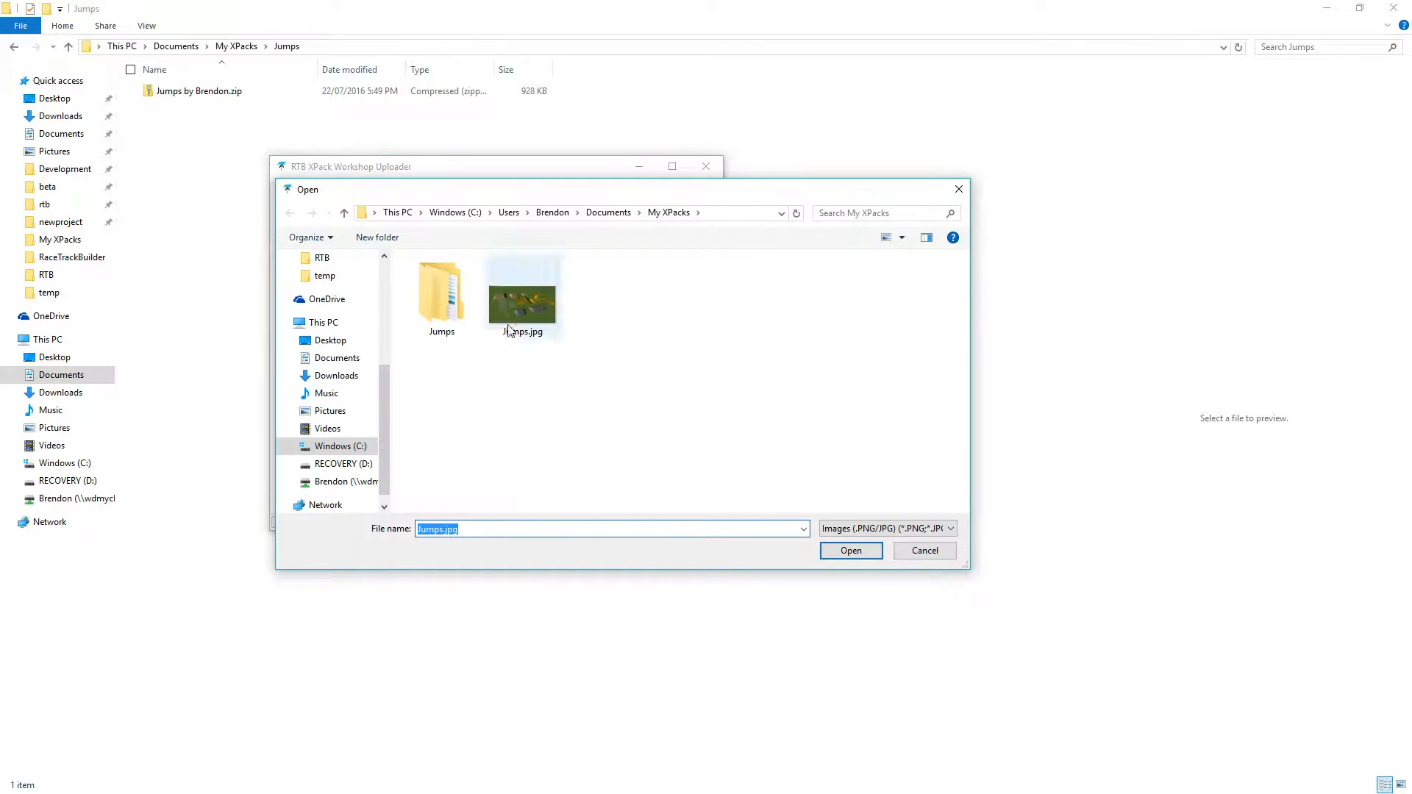
left_click(850, 550)
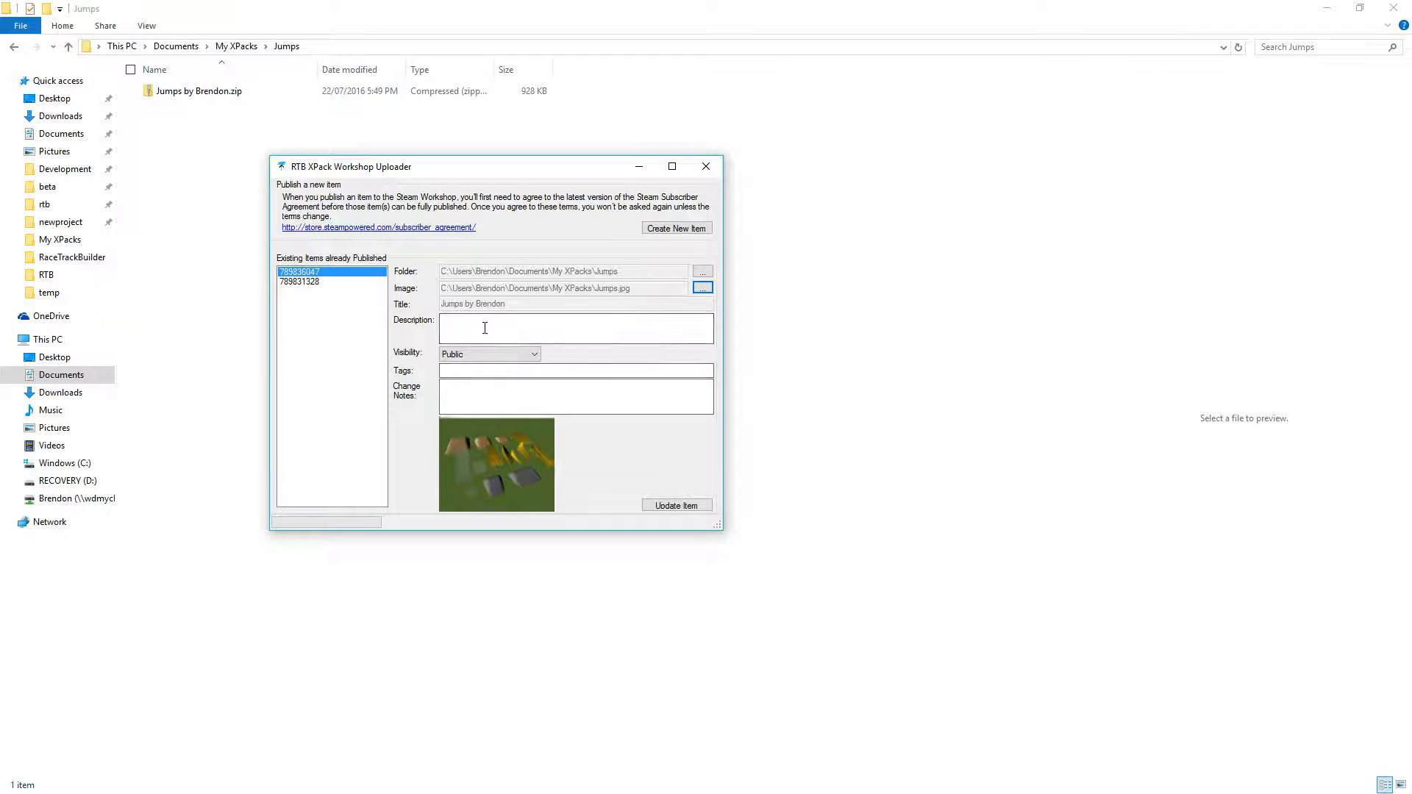
mouse_move(536, 329)
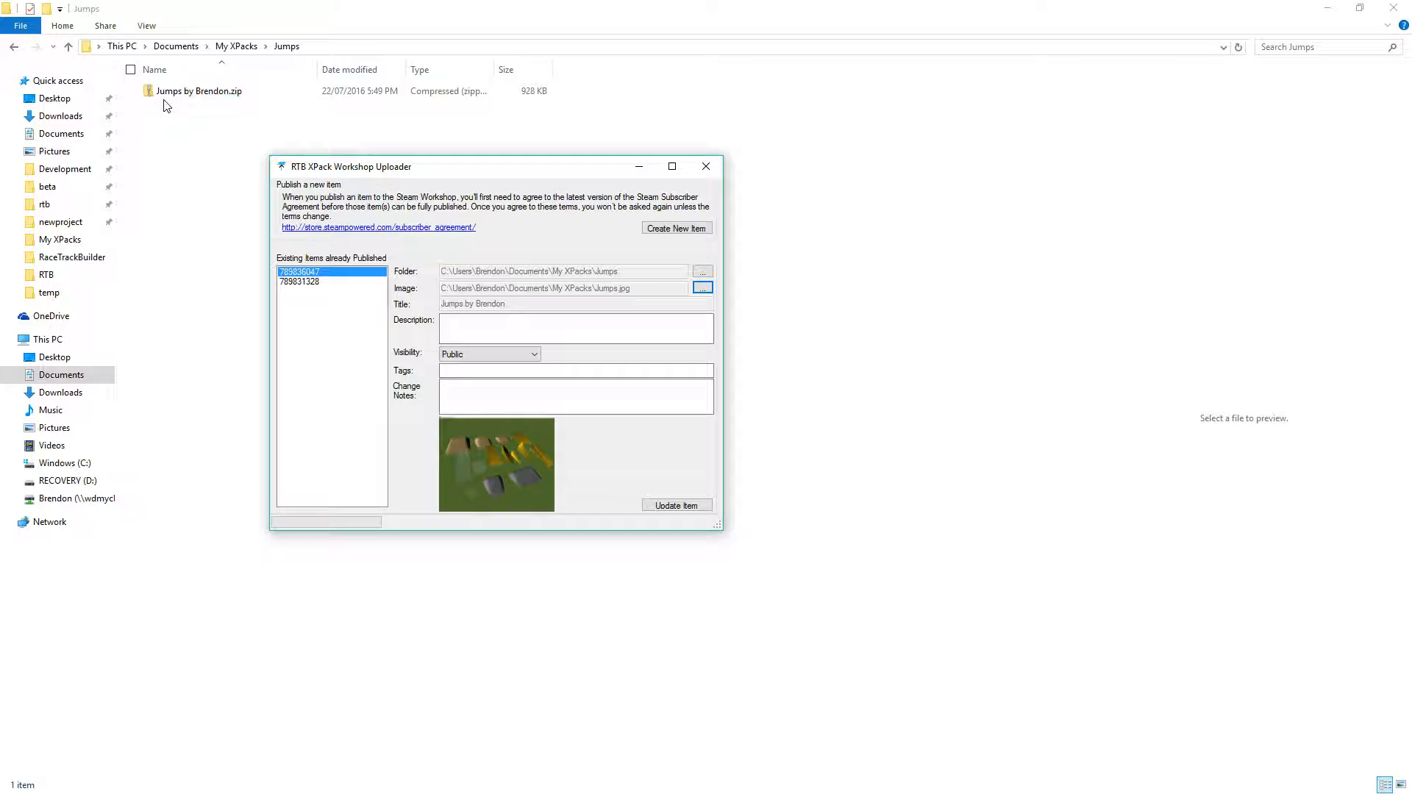
left_click(197, 90)
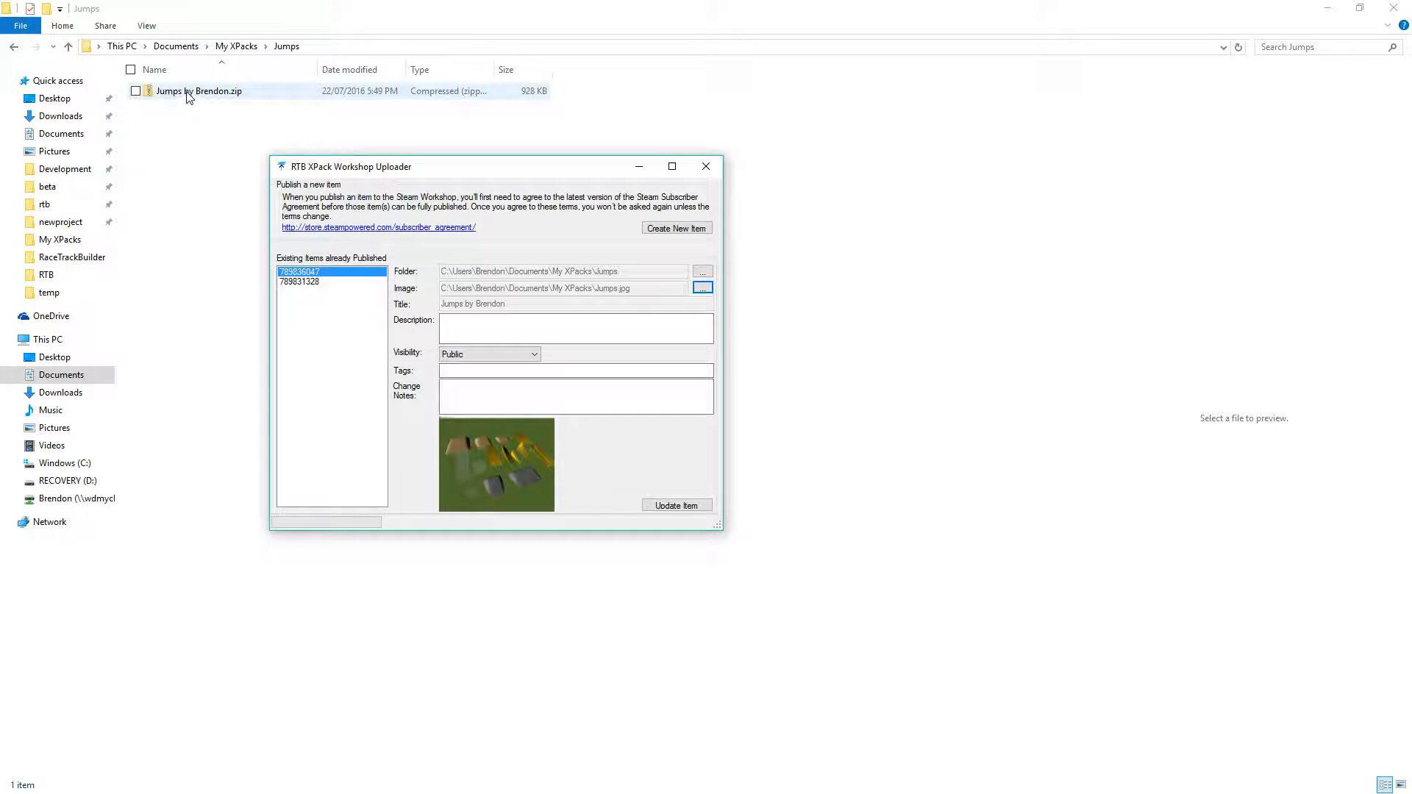
mouse_move(203, 97)
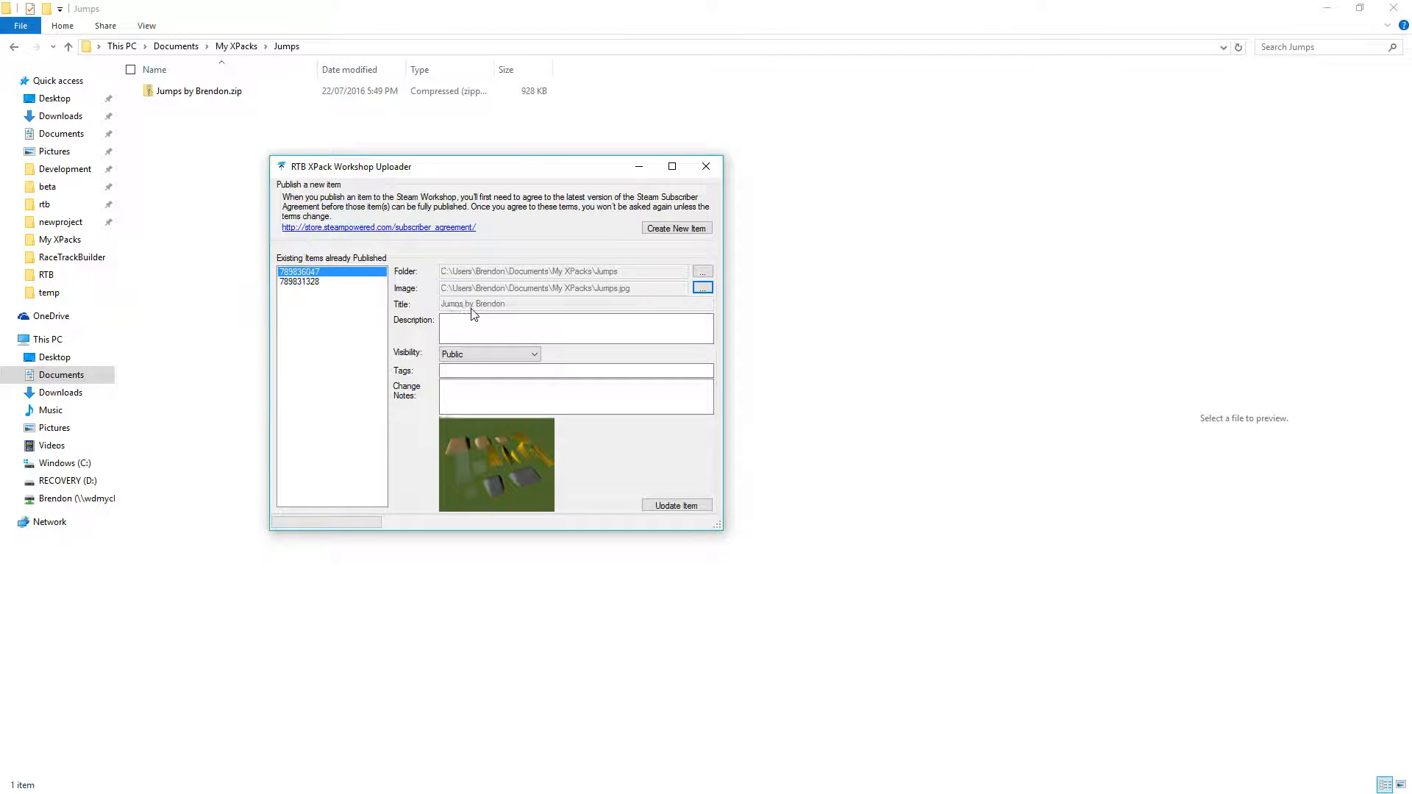
mouse_move(473, 329)
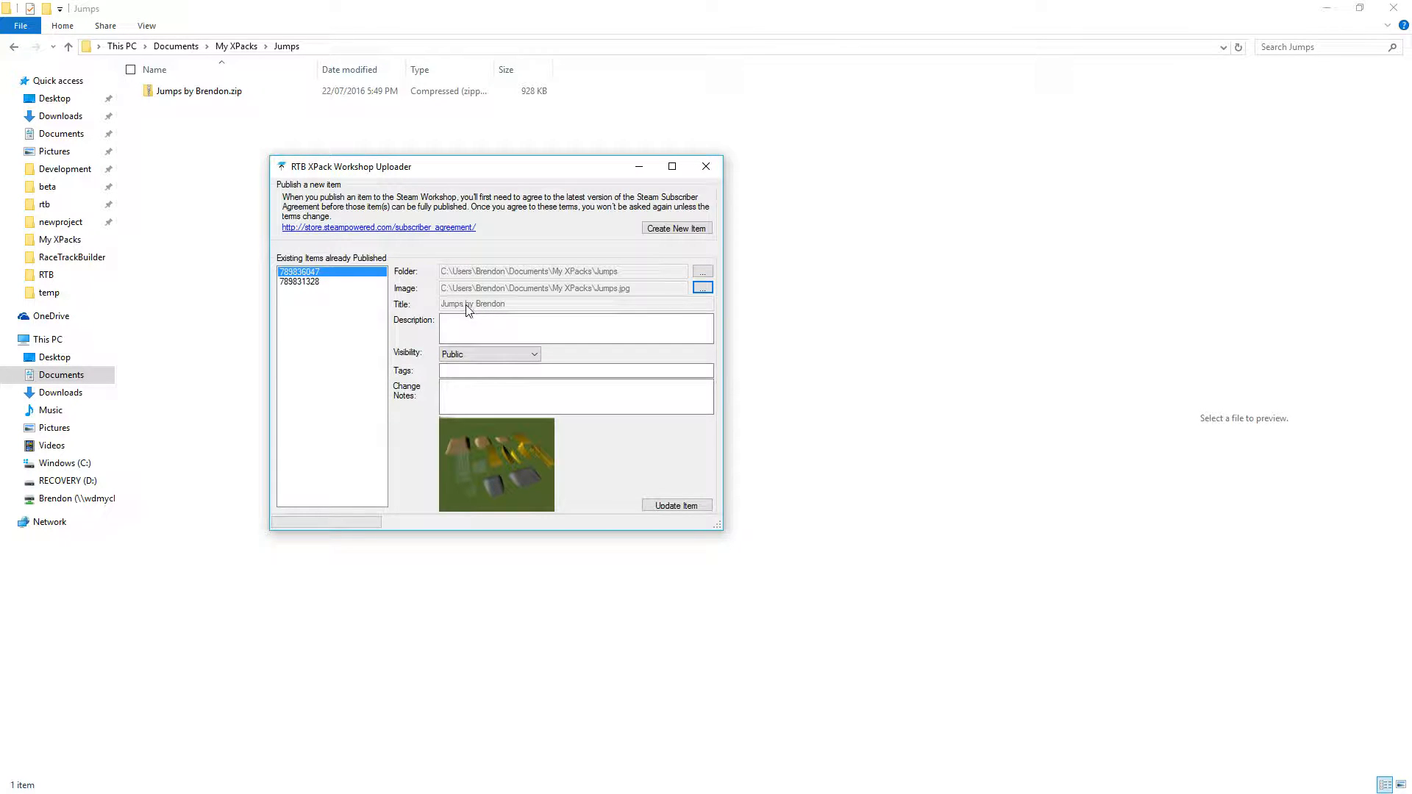
mouse_move(485, 310)
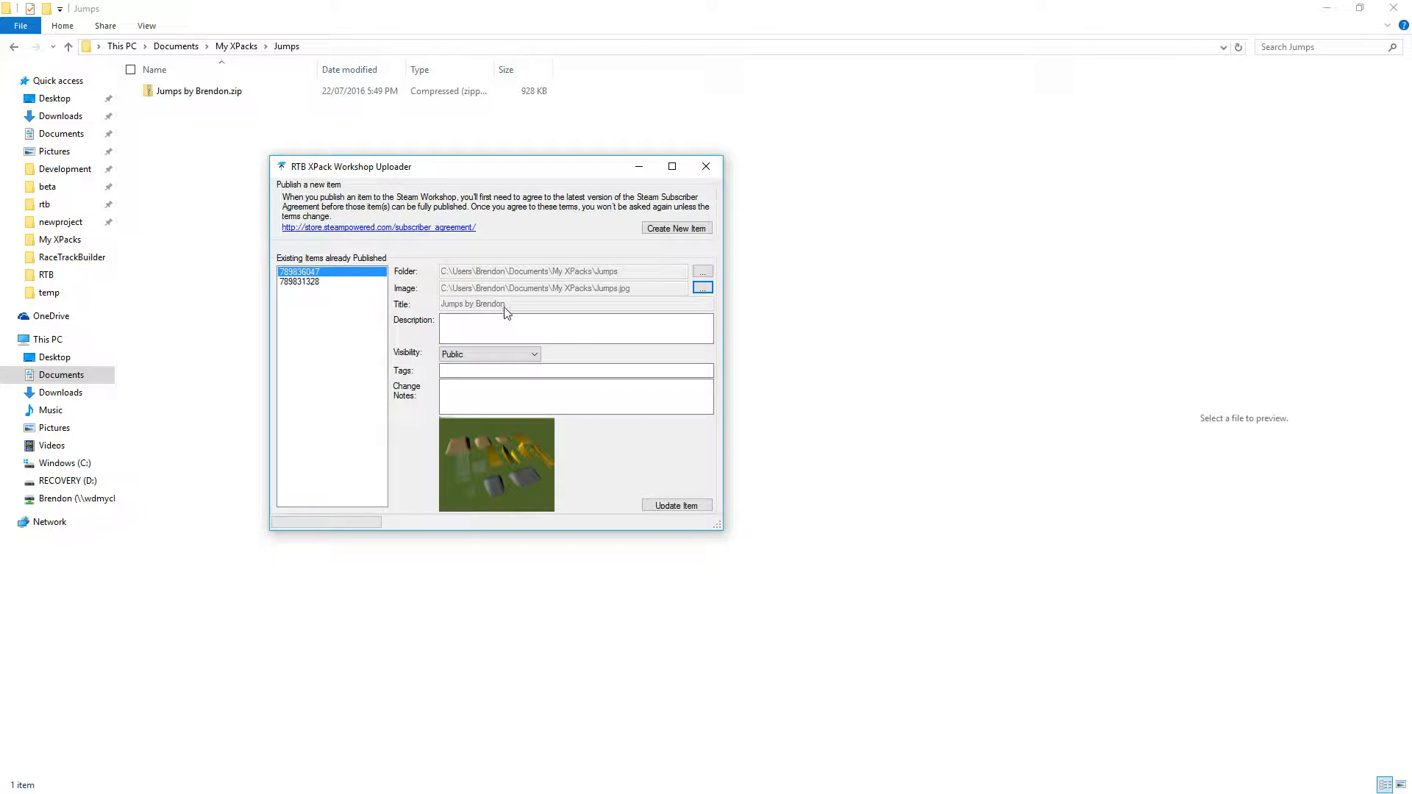
- Type the description 'Jump and ramps for launchin cars into the ai'
left_click(575, 326)
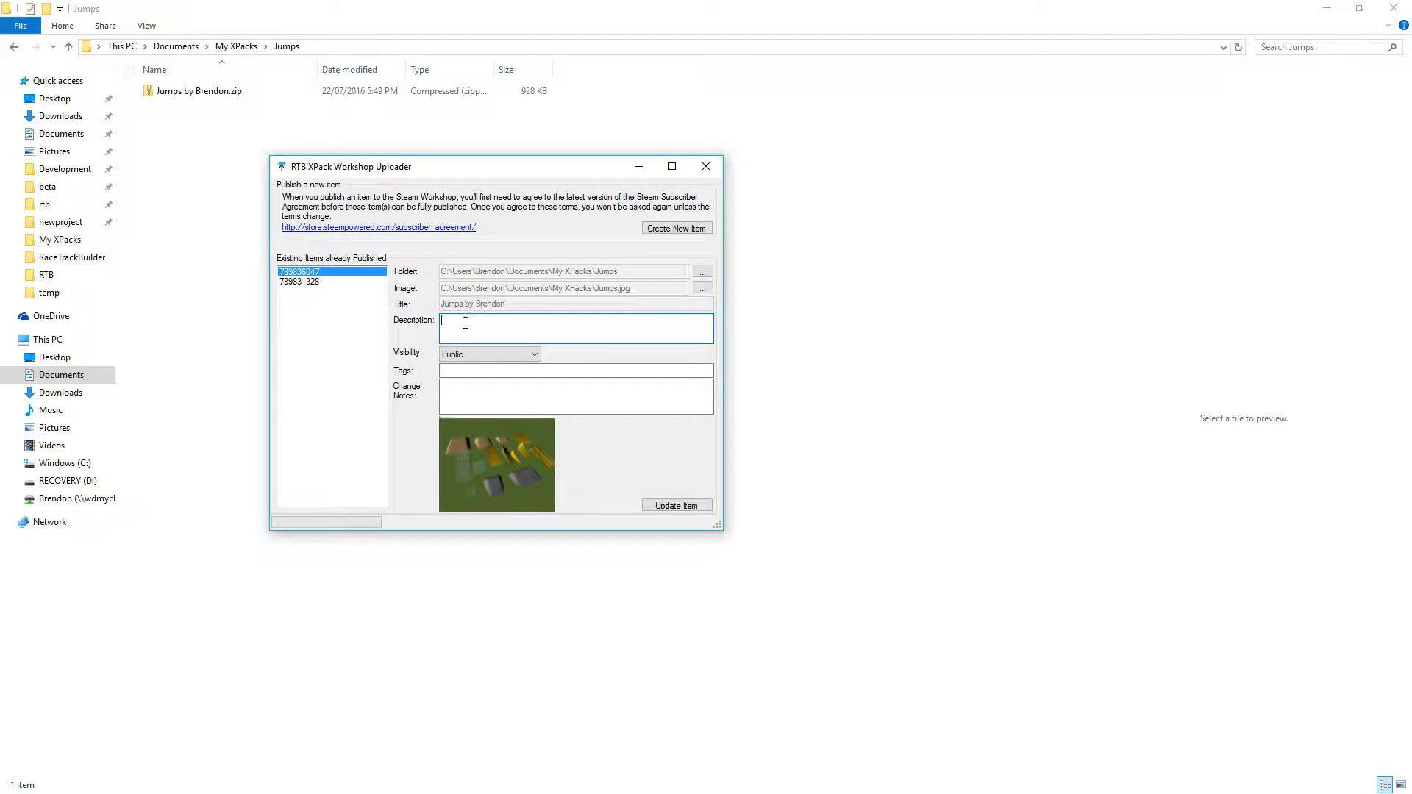
mouse_move(465, 324)
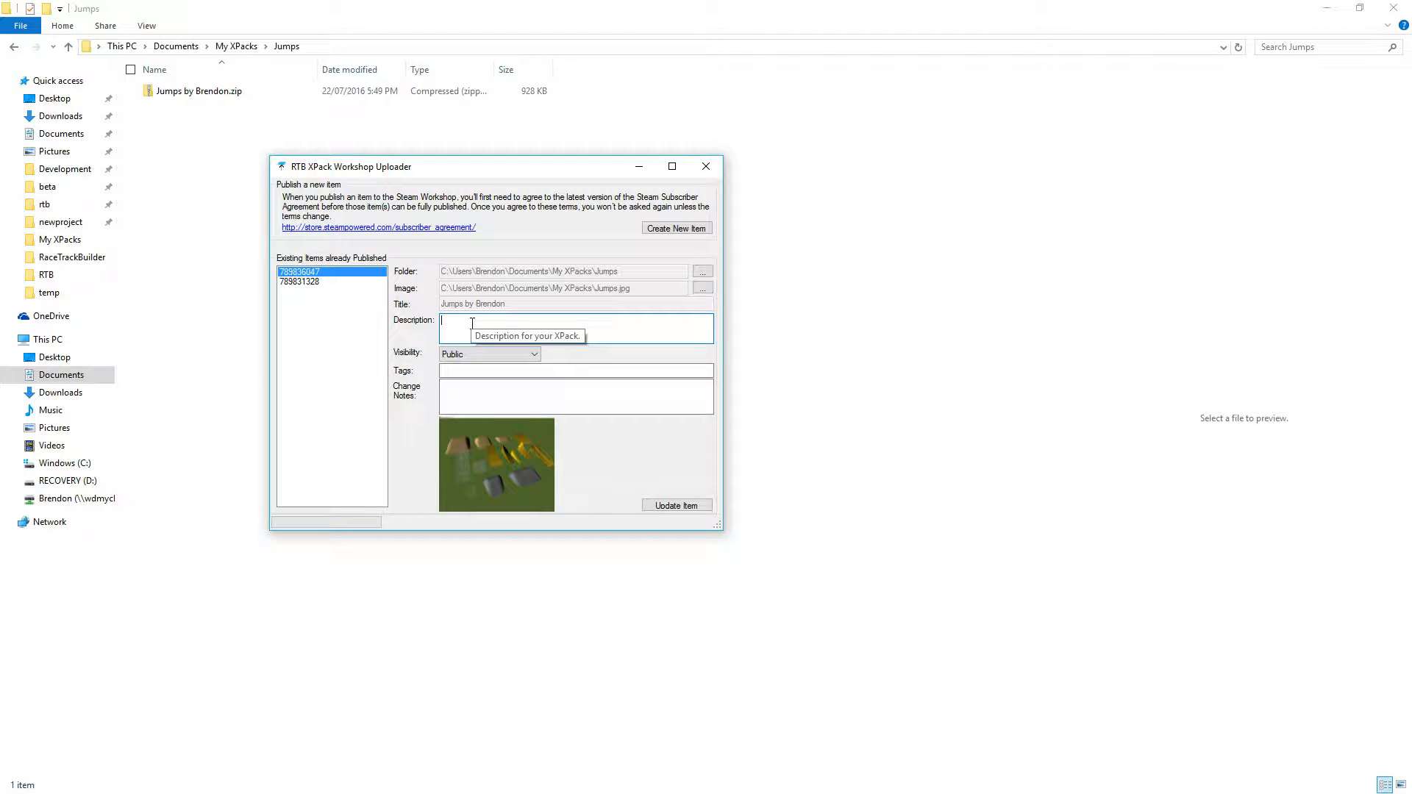
type("Jump")
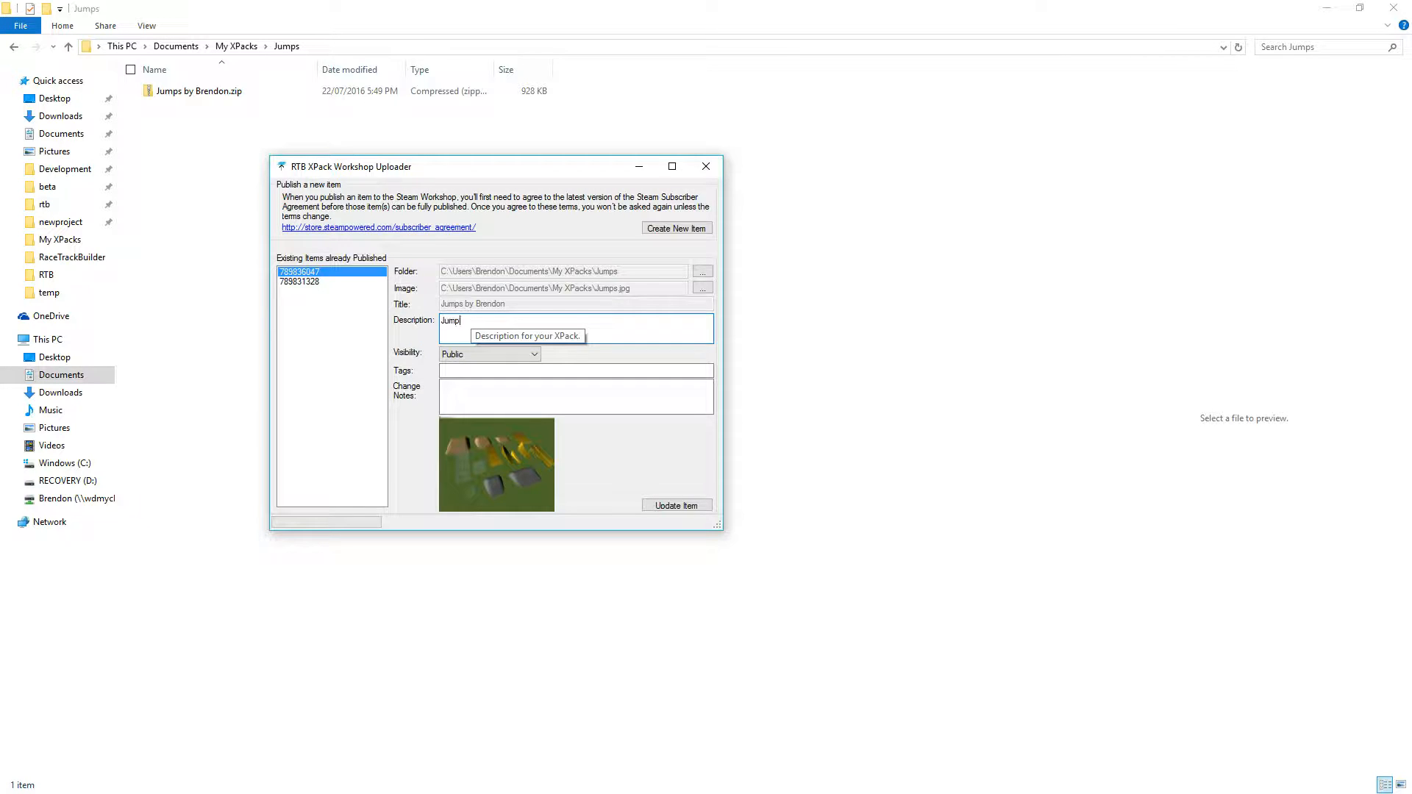
type("and ramps for laun")
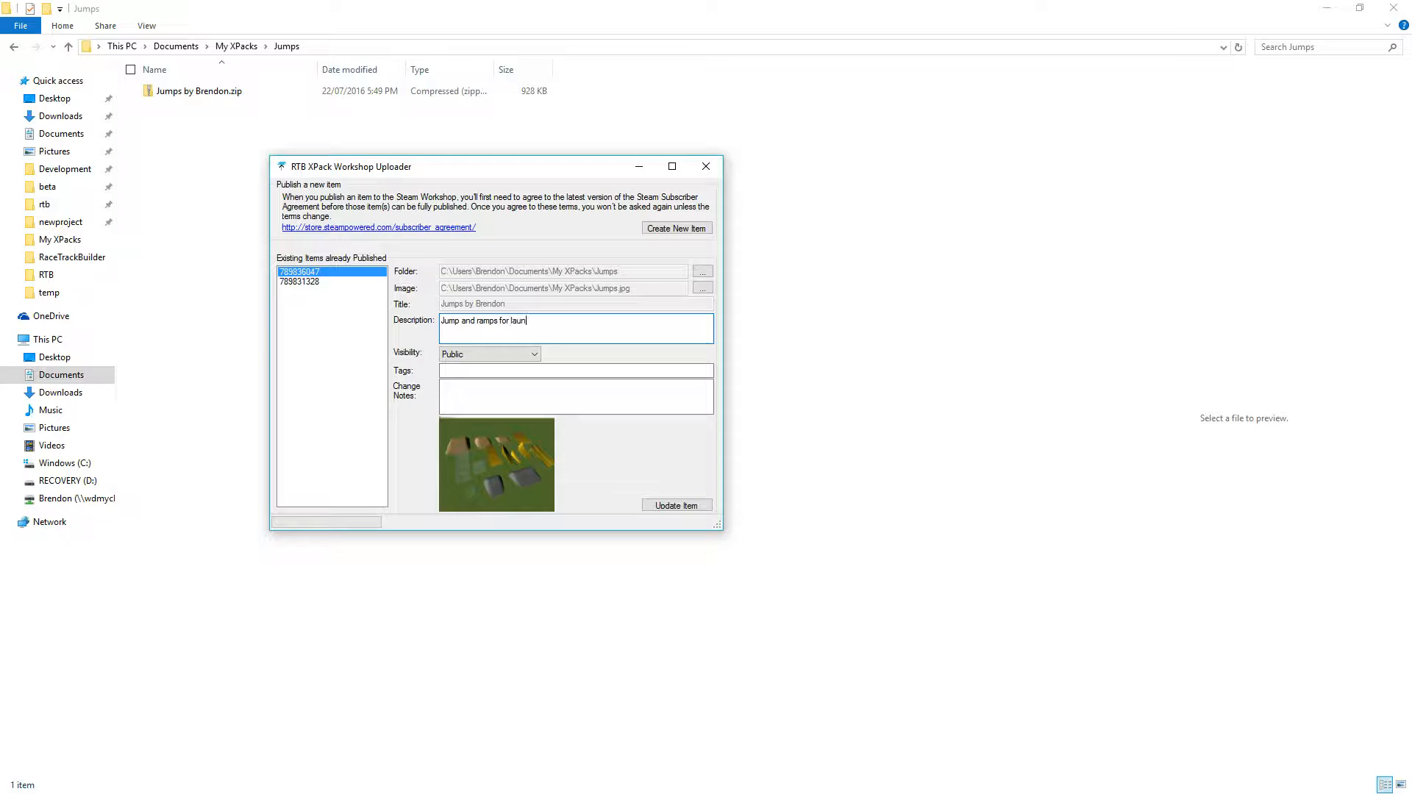
type("chin cars")
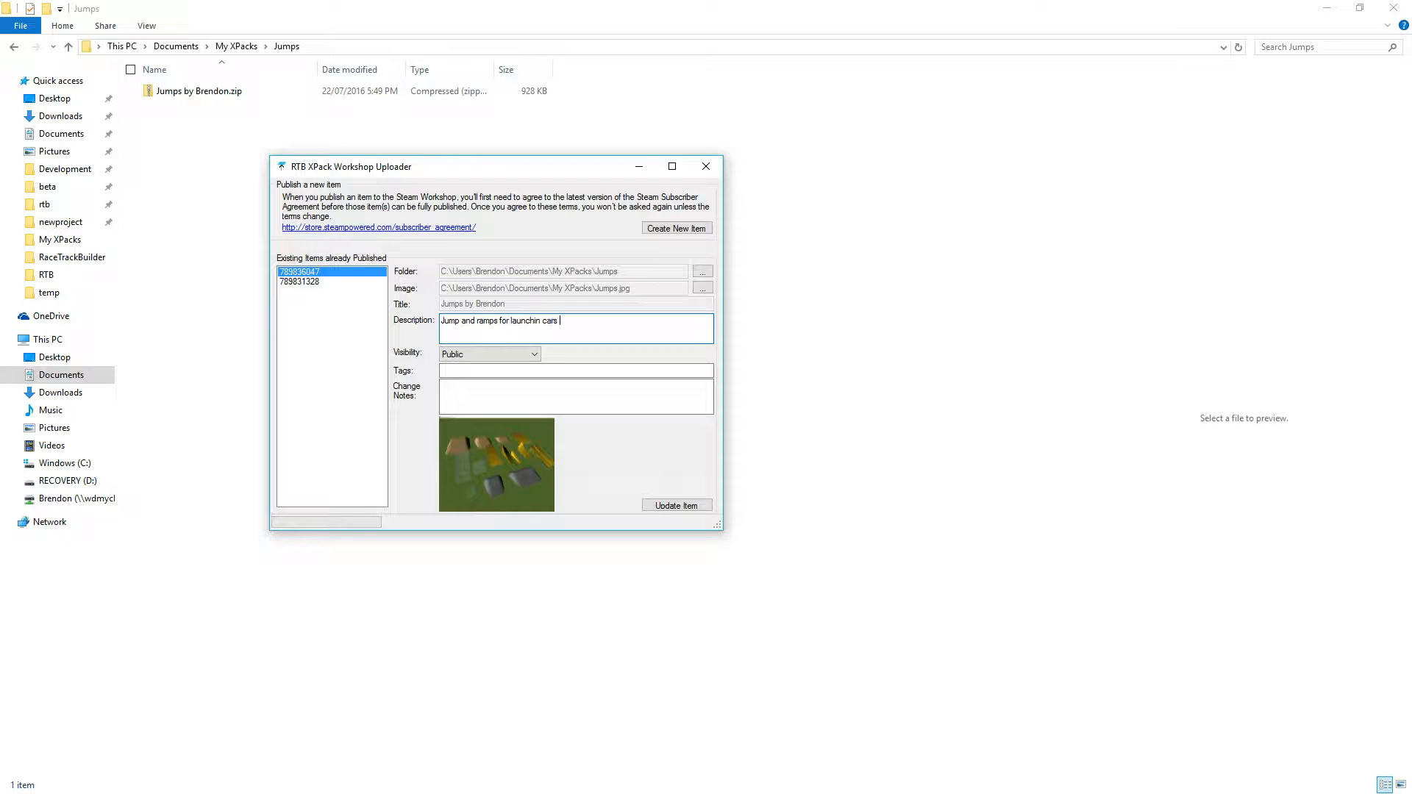
type("into the ai")
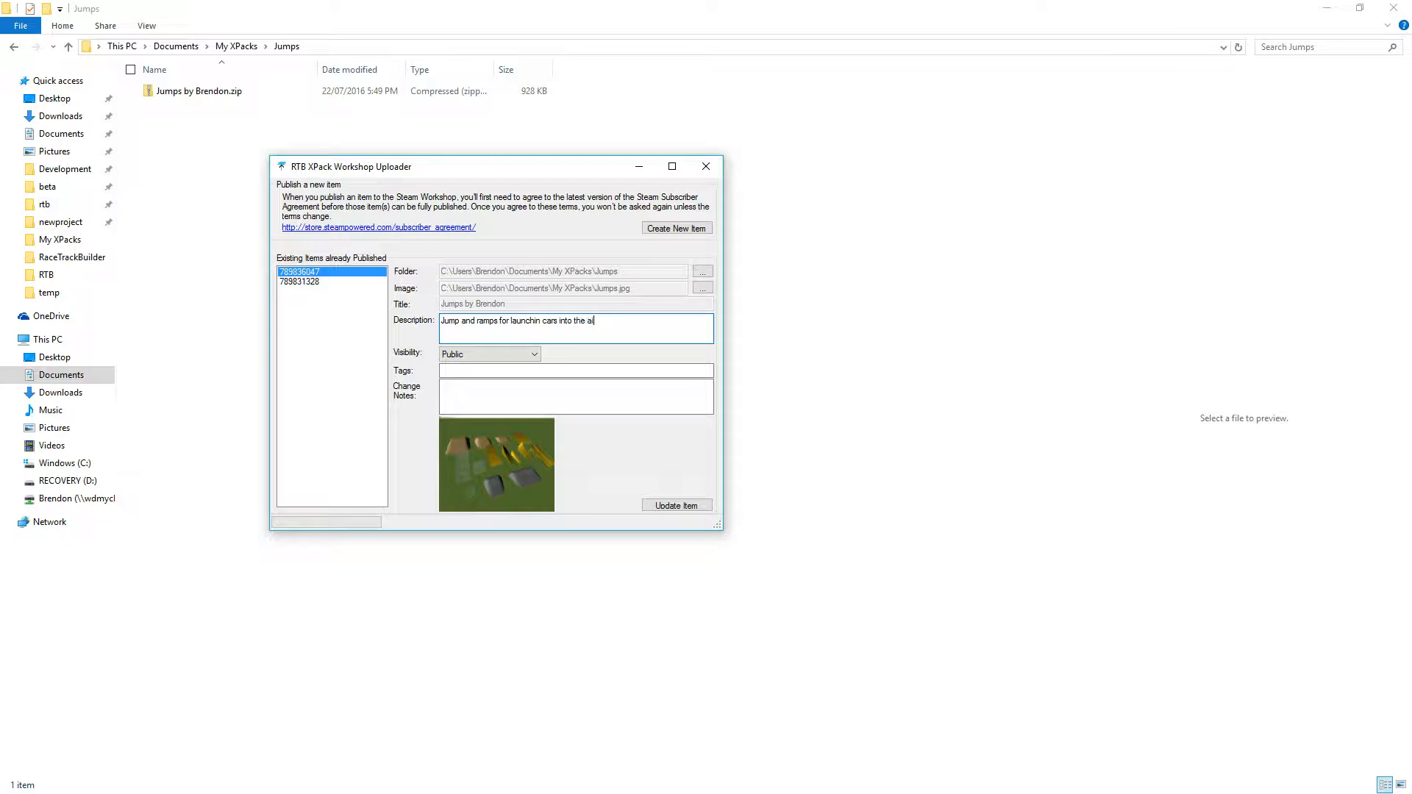
- Complete the description with 'air.' and set Visibility to Private
left_click(489, 352)
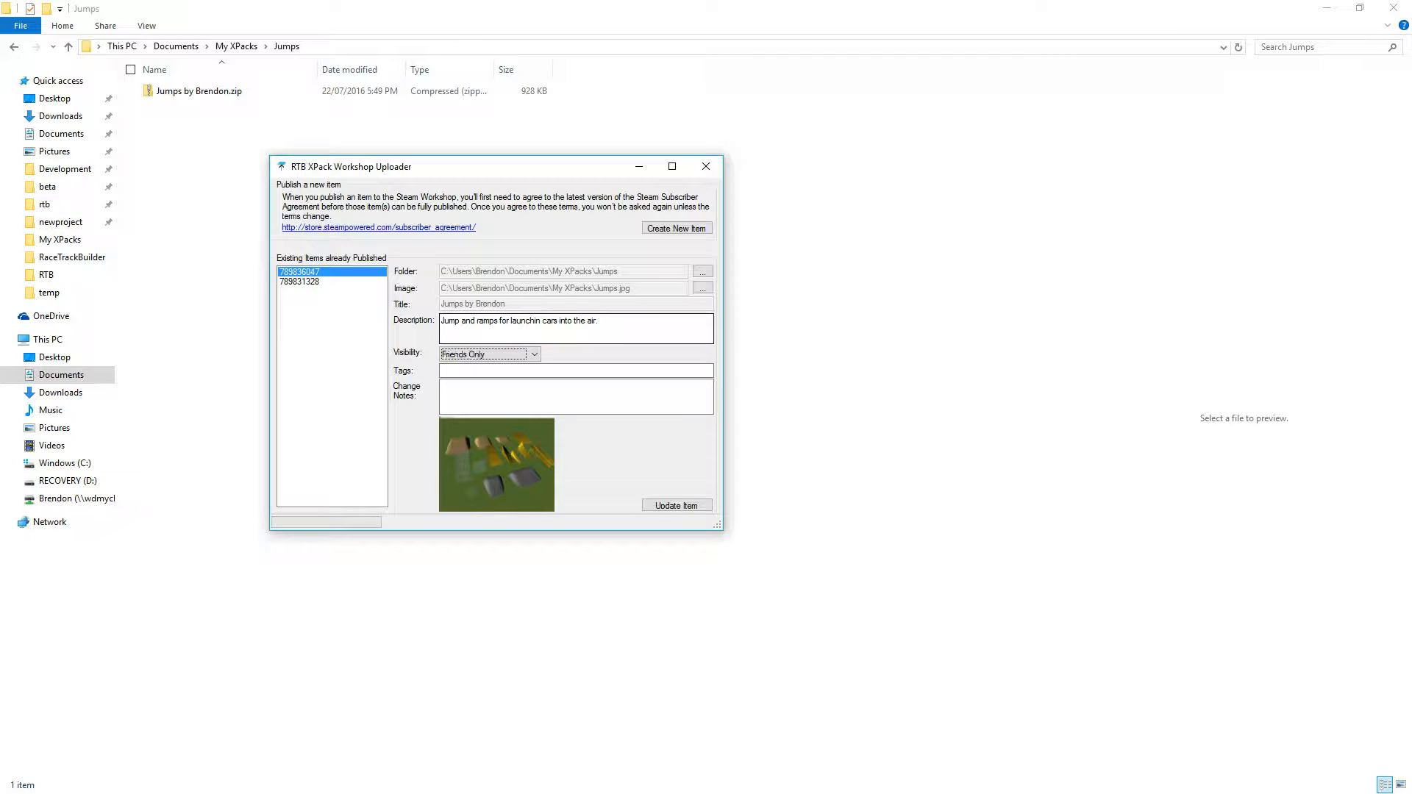
left_click(489, 353)
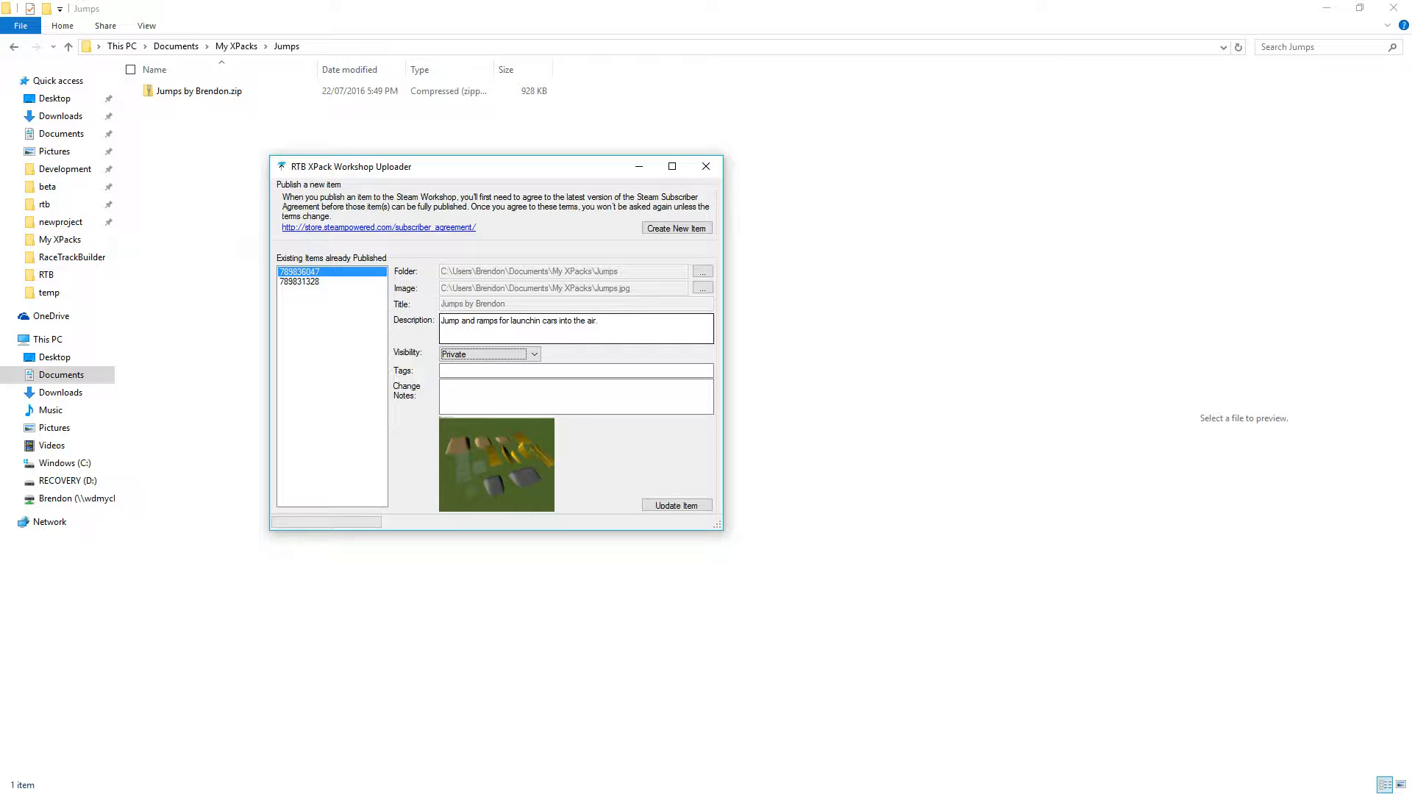
- Enter tags 'Ramps,Jumps' and the change note 'Initial release'
left_click(575, 370)
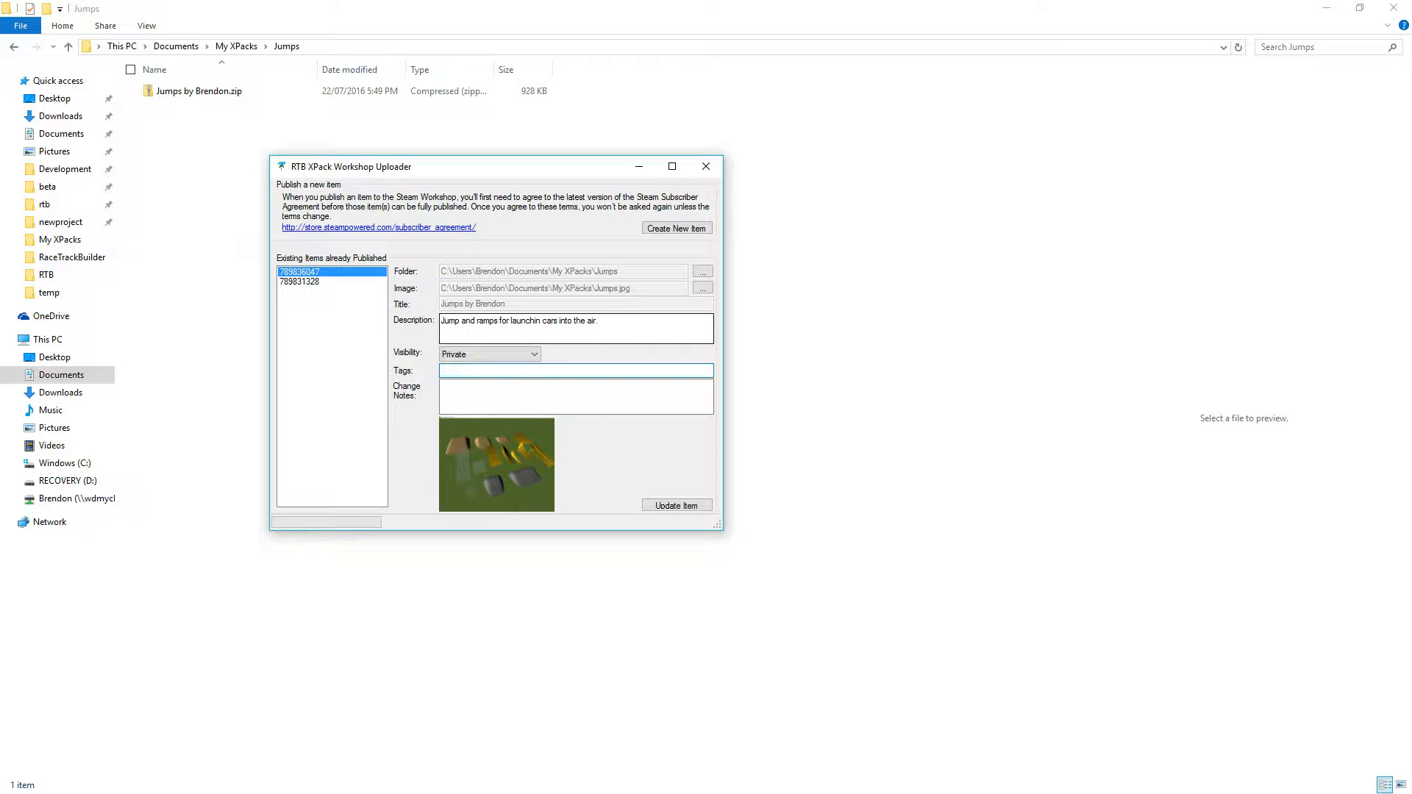
type("Ramps")
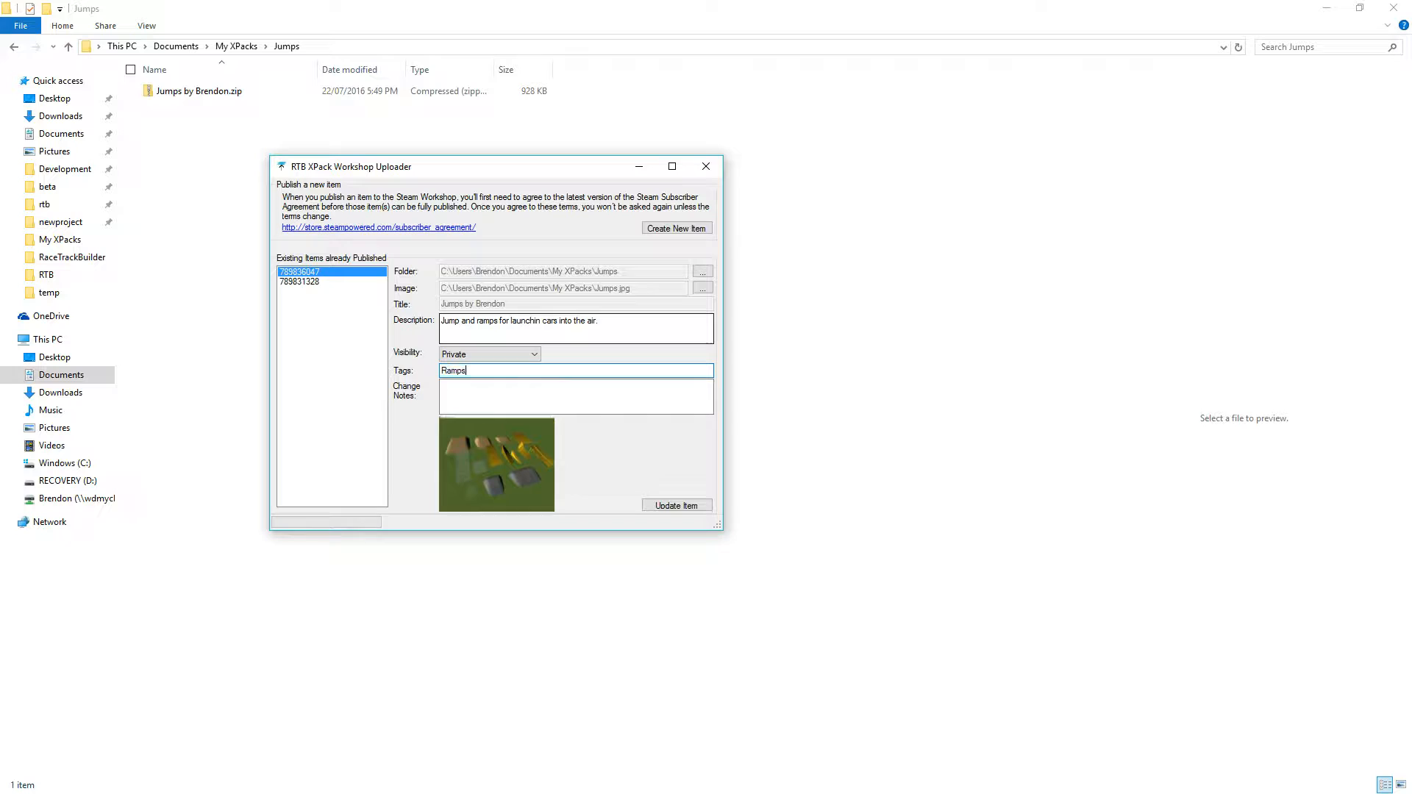
type(",")
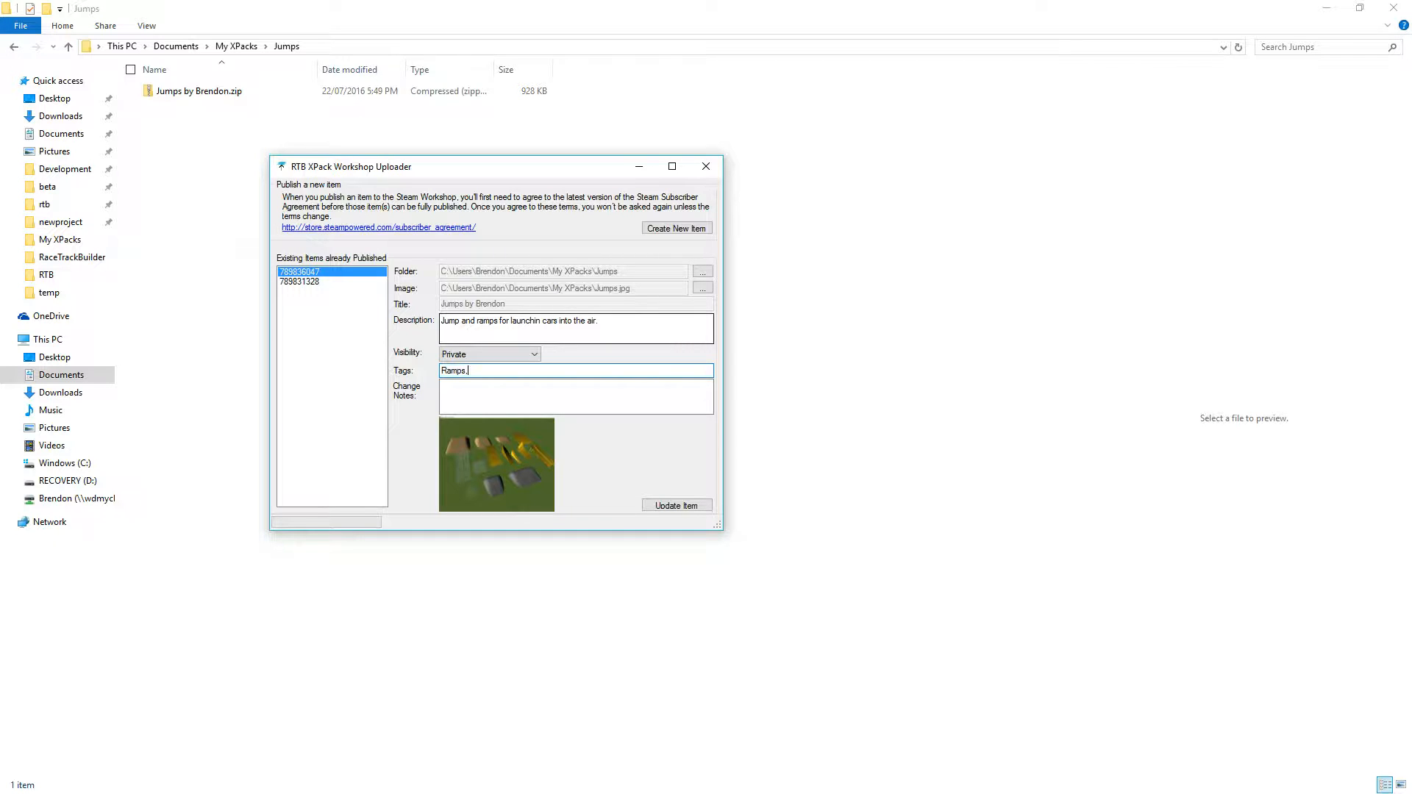
type("Jum")
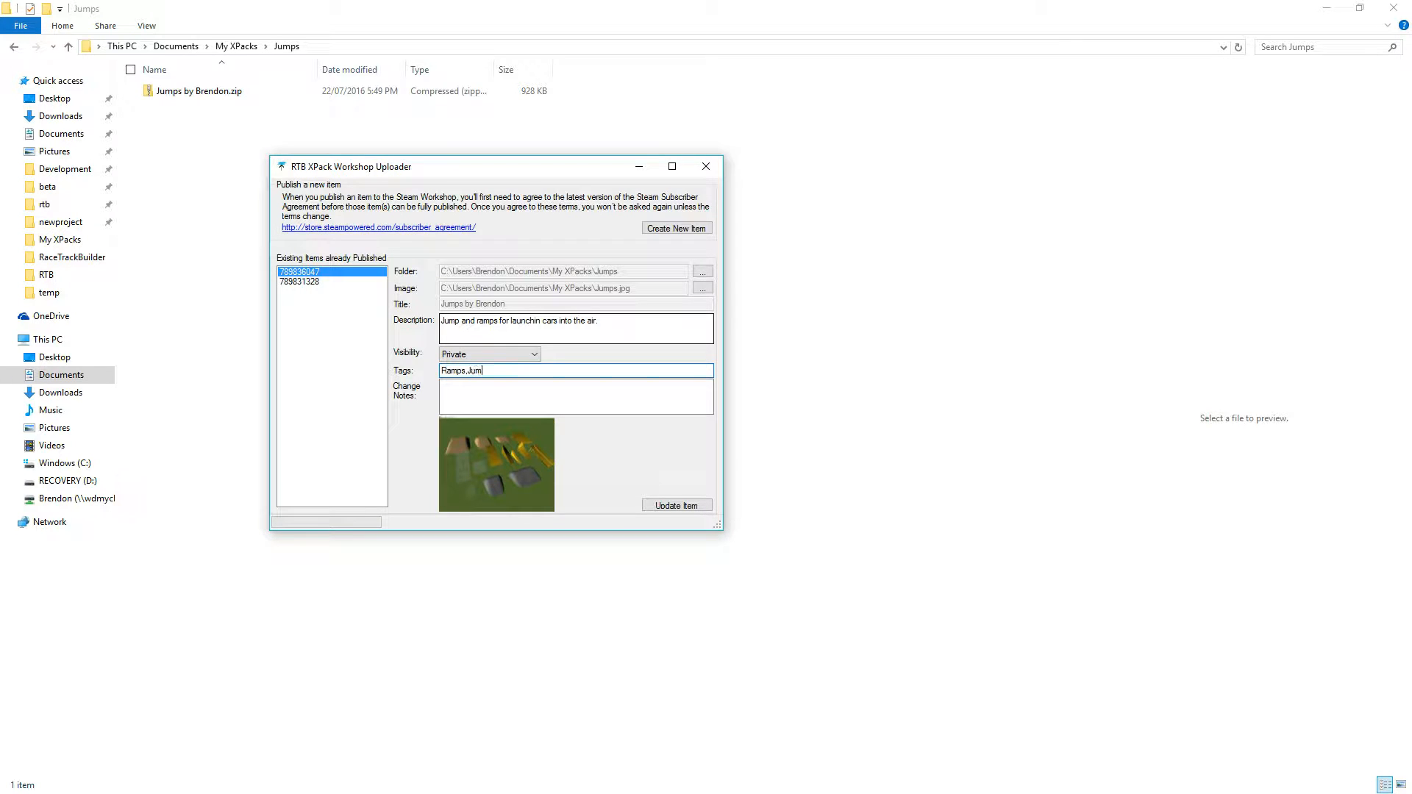
type("ps")
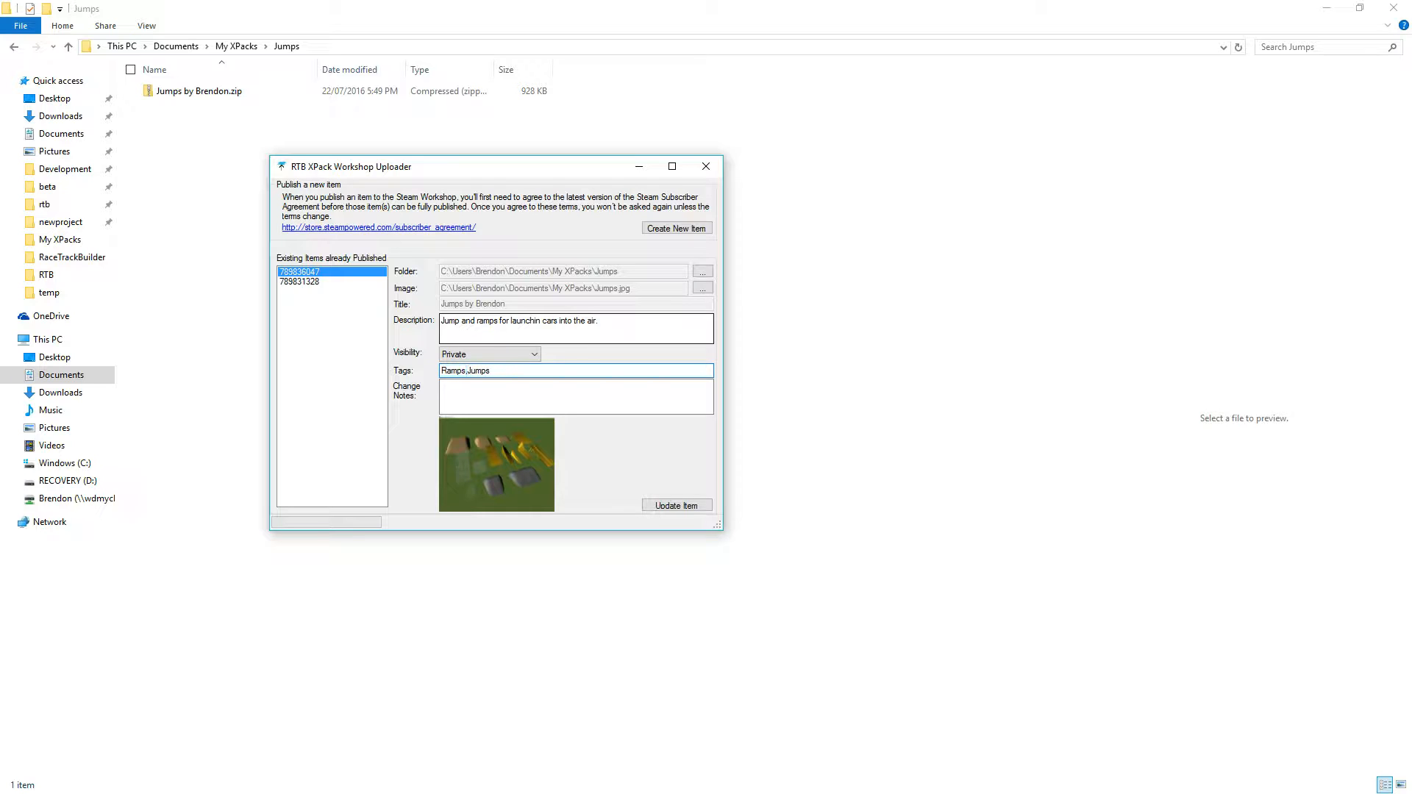
left_click(577, 370)
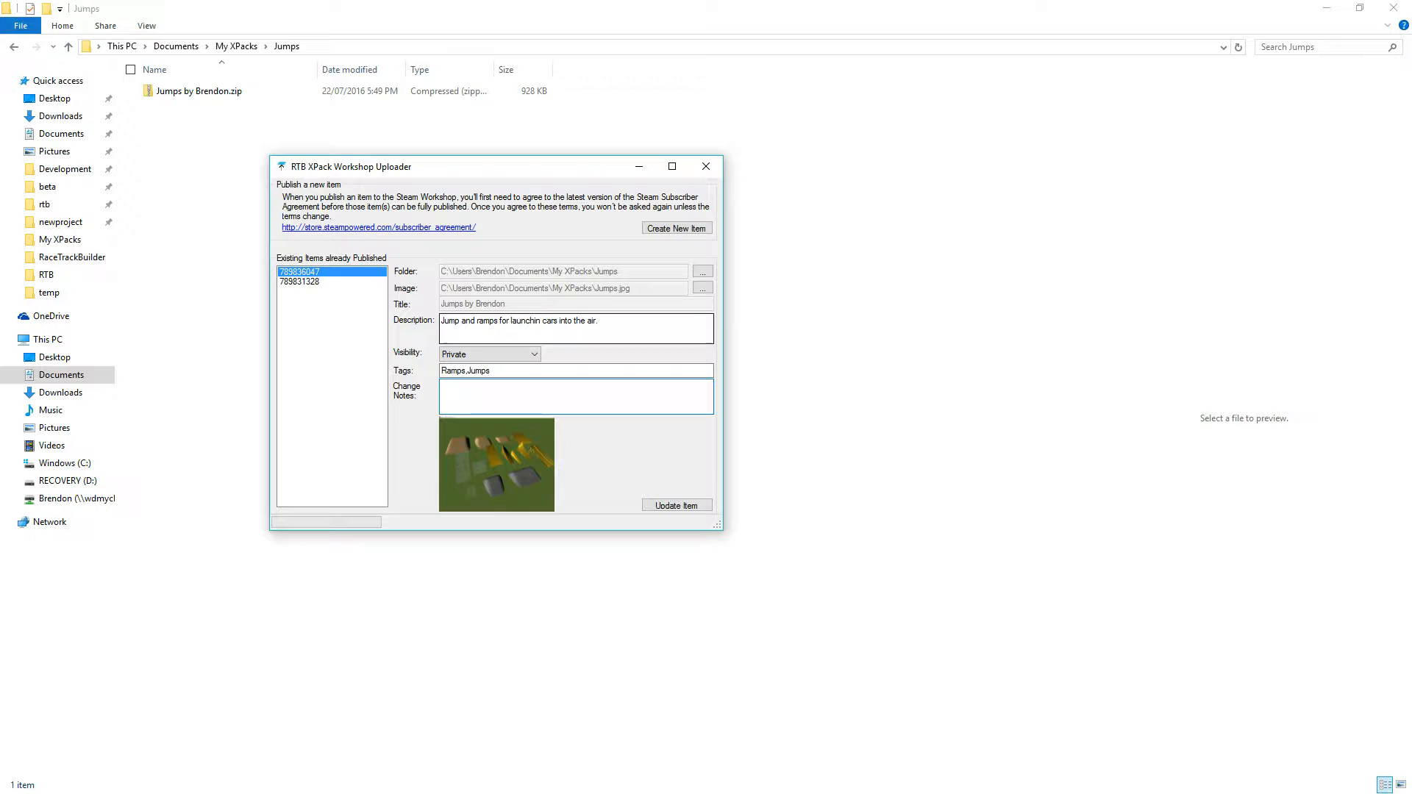
type("Initial release")
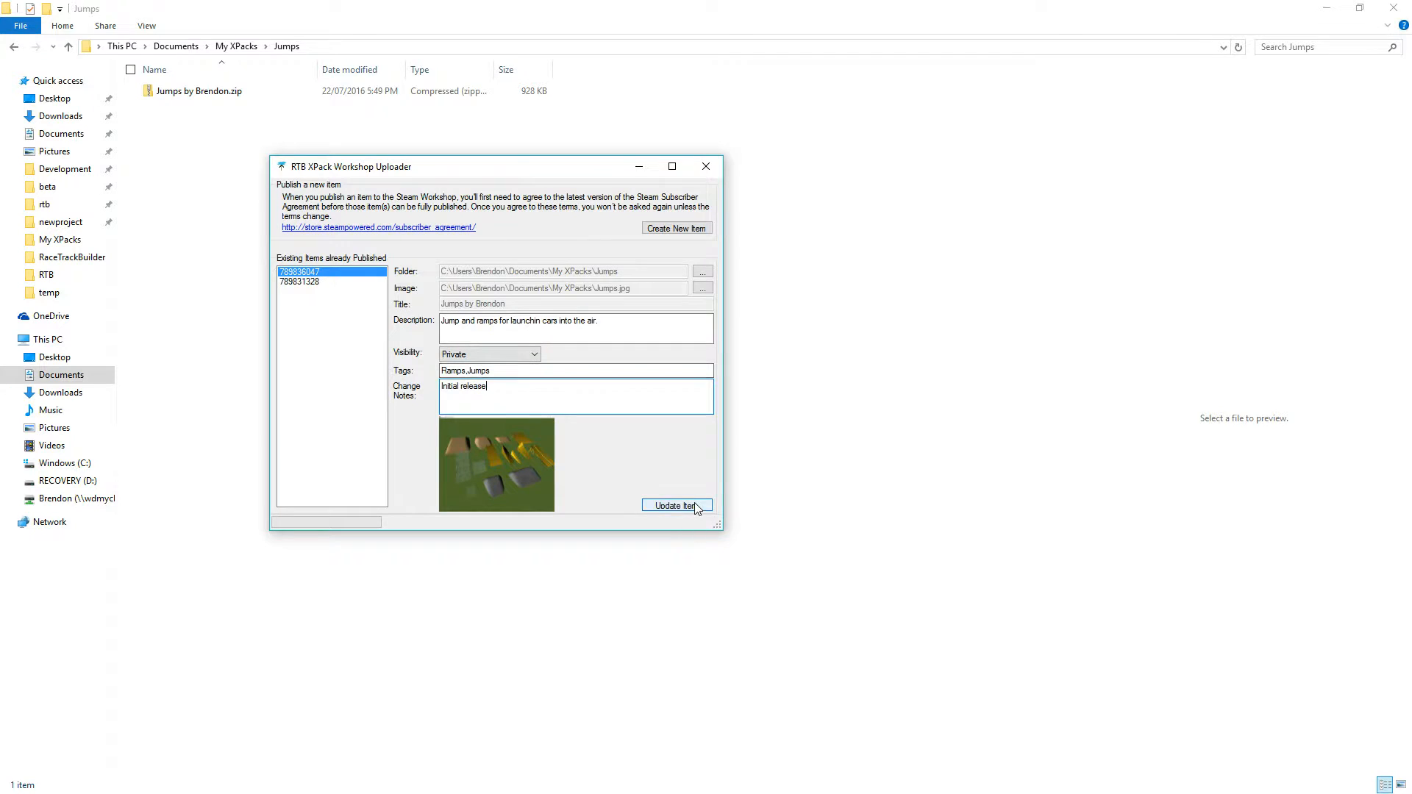
- Submit the Jumps by Brendon XPack using Update Item
left_click(674, 505)
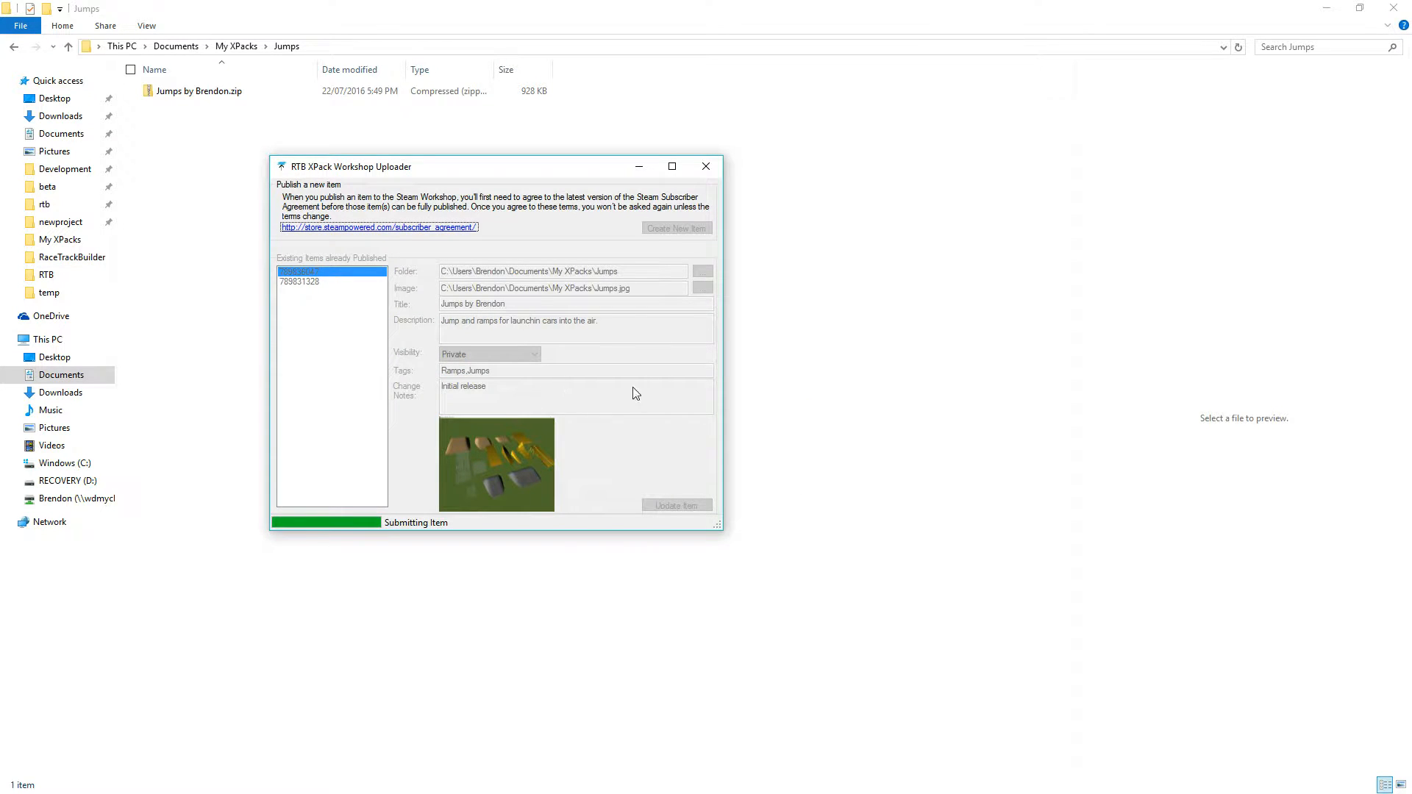
mouse_move(627, 465)
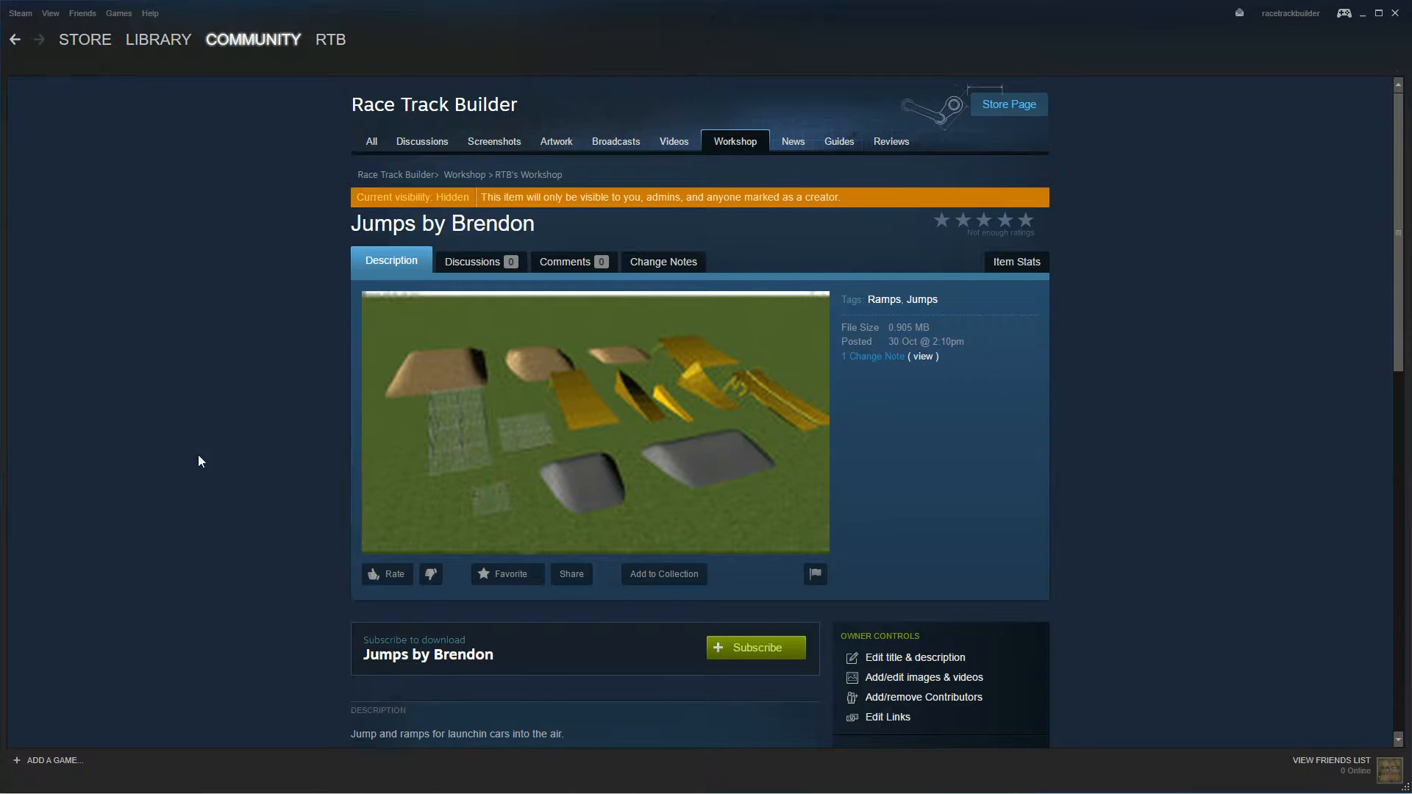
scroll("down", 3)
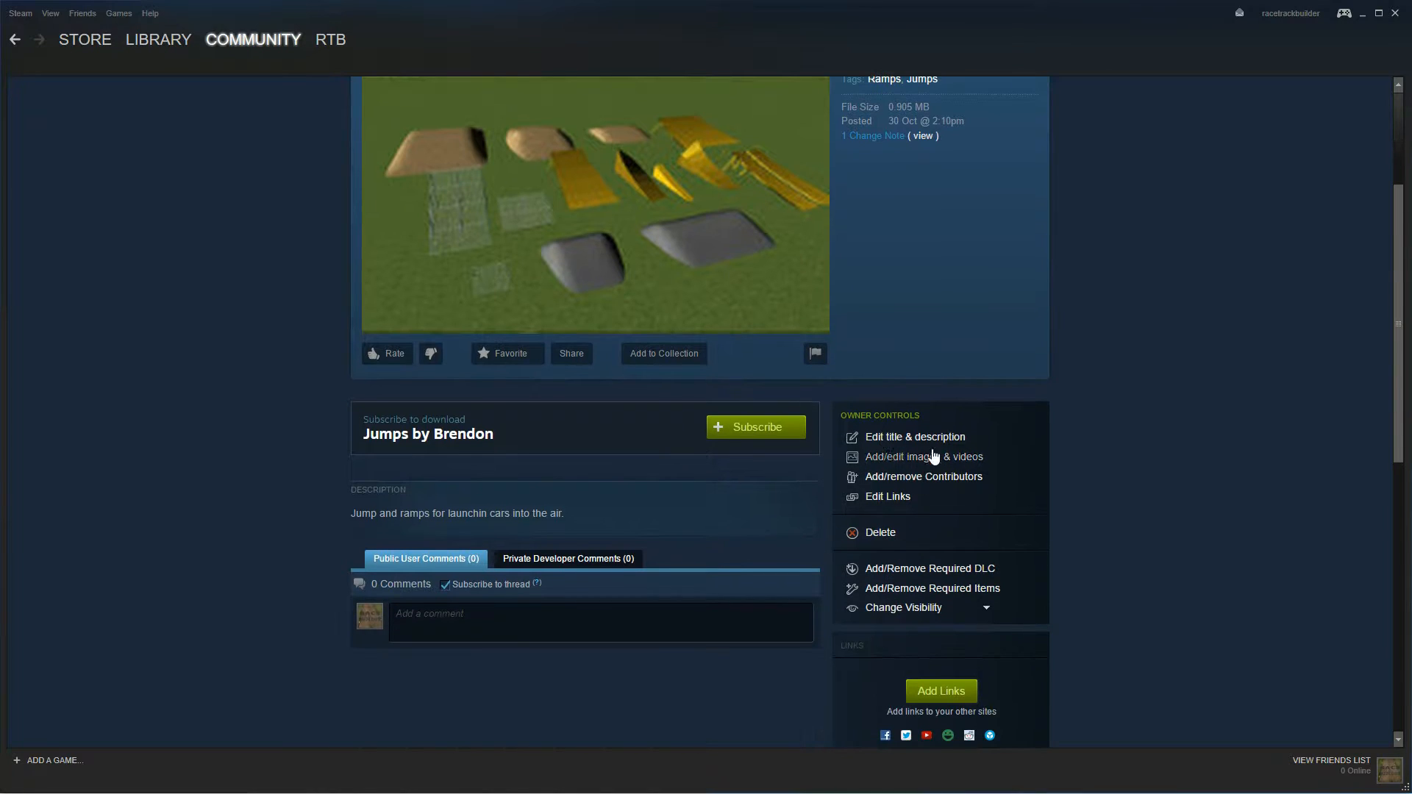
mouse_move(980, 614)
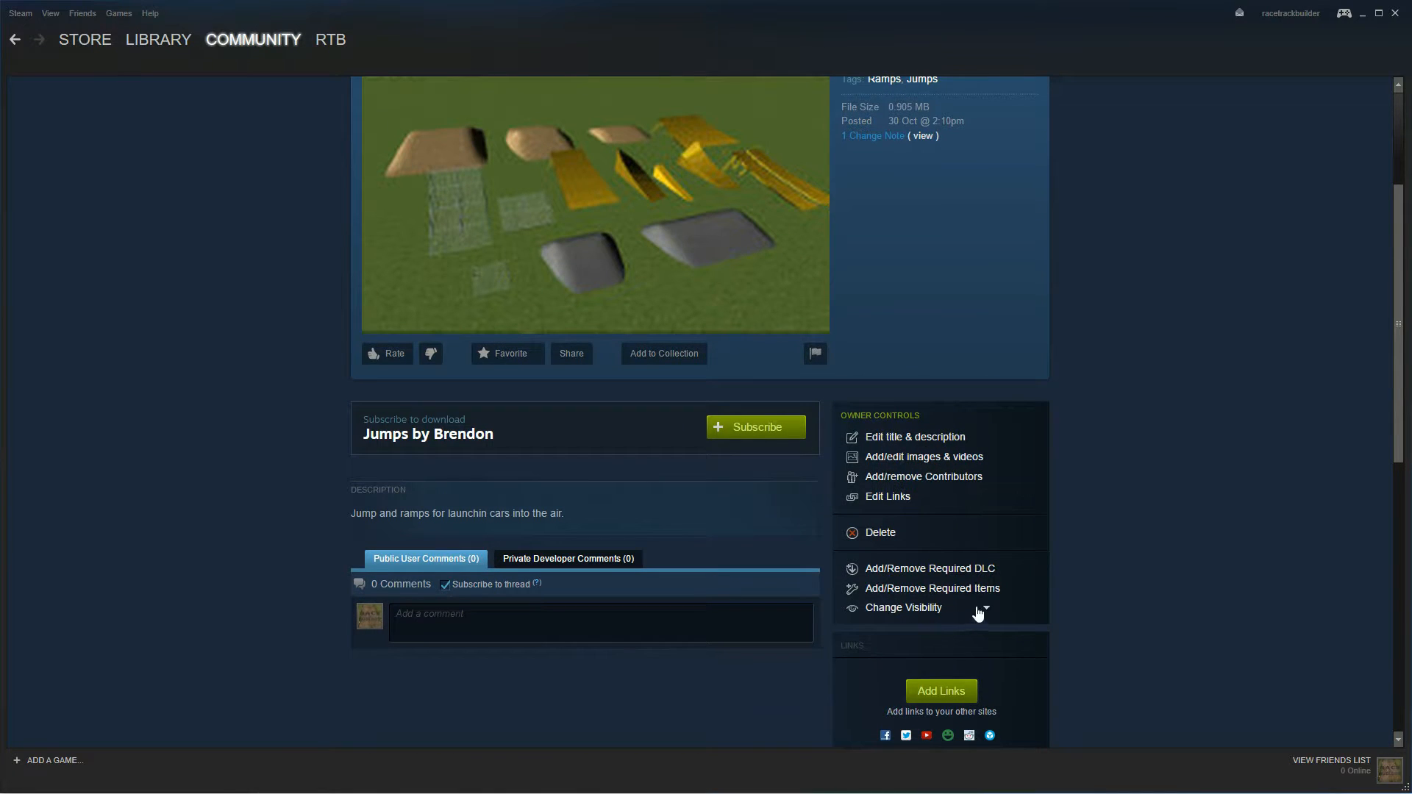
left_click(915, 606)
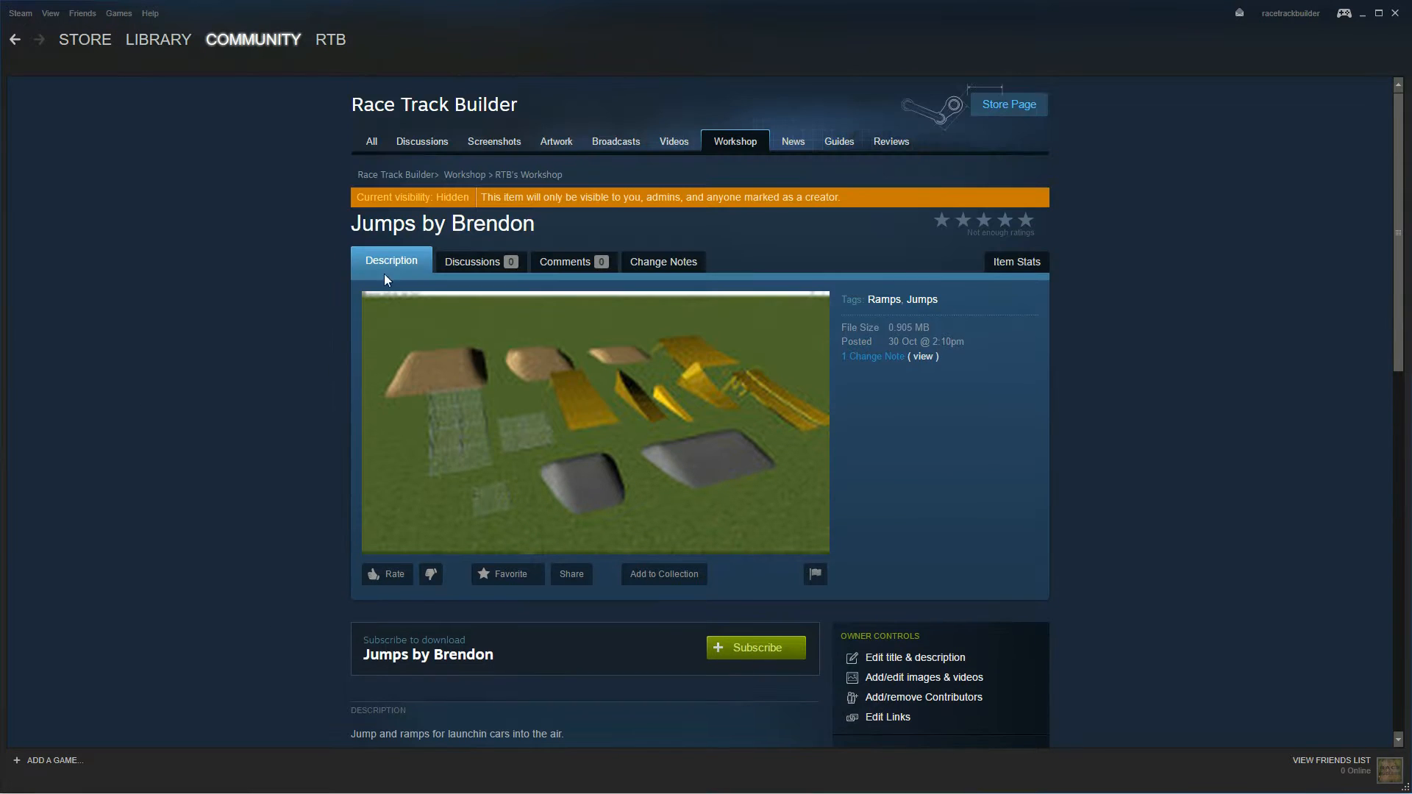
scroll("down", 3)
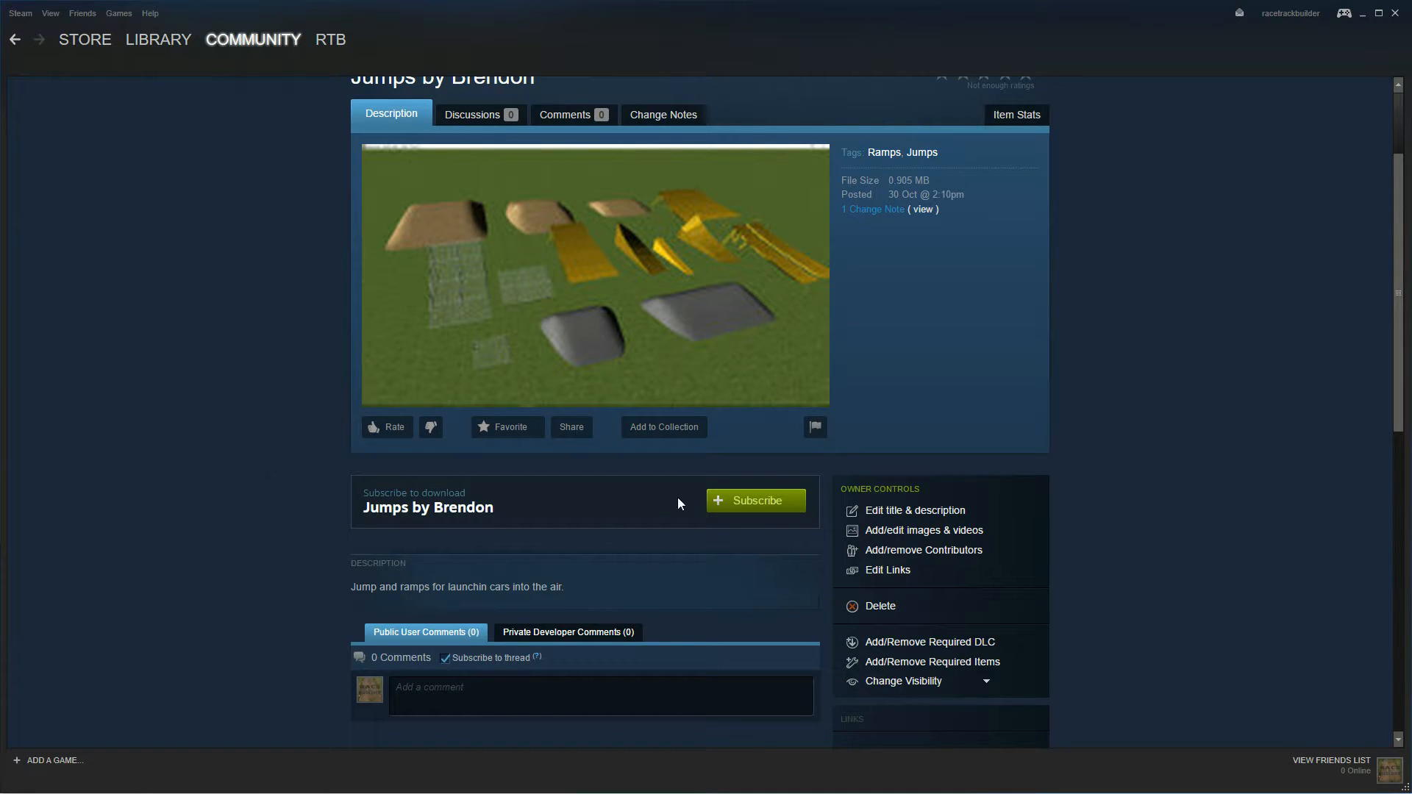
mouse_move(171, 406)
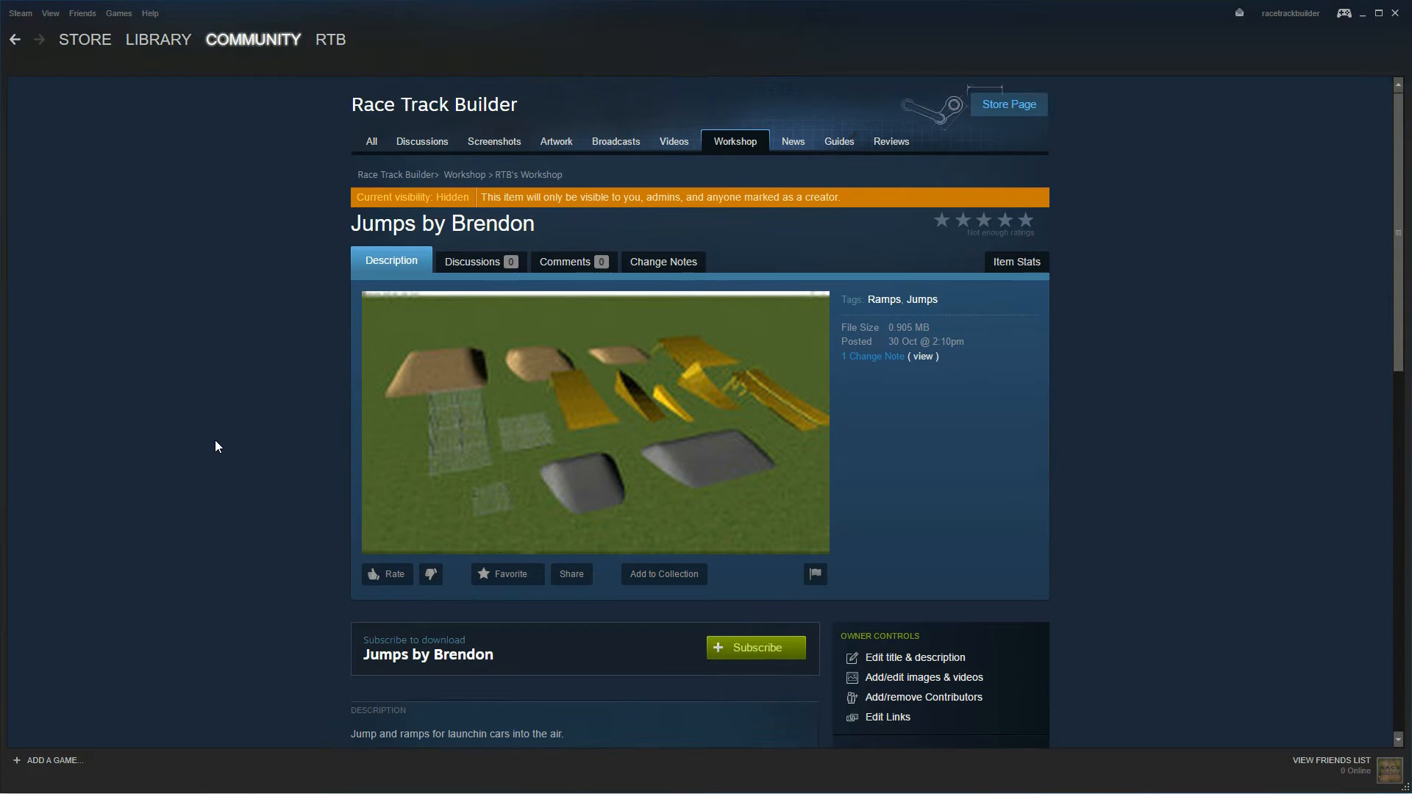
mouse_move(222, 444)
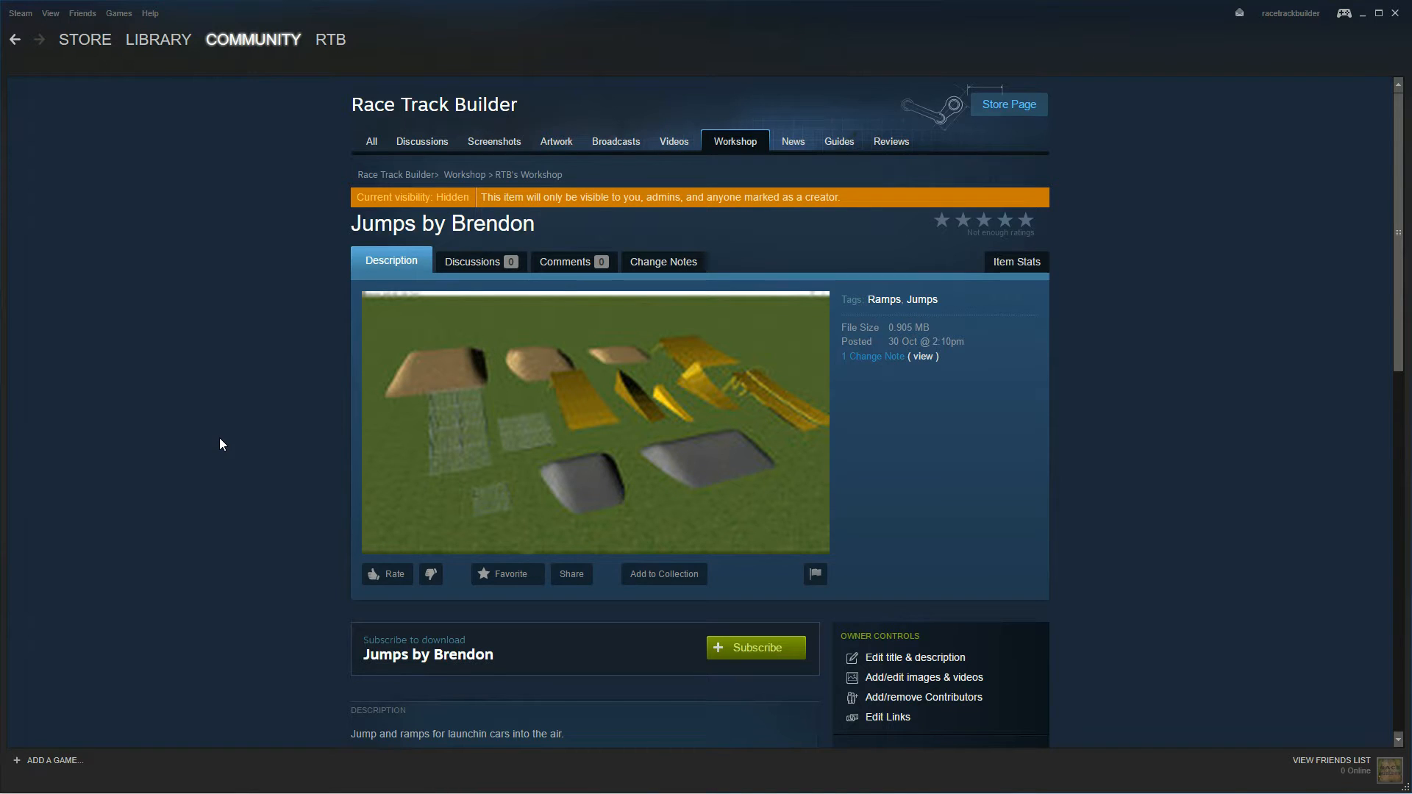
mouse_move(224, 438)
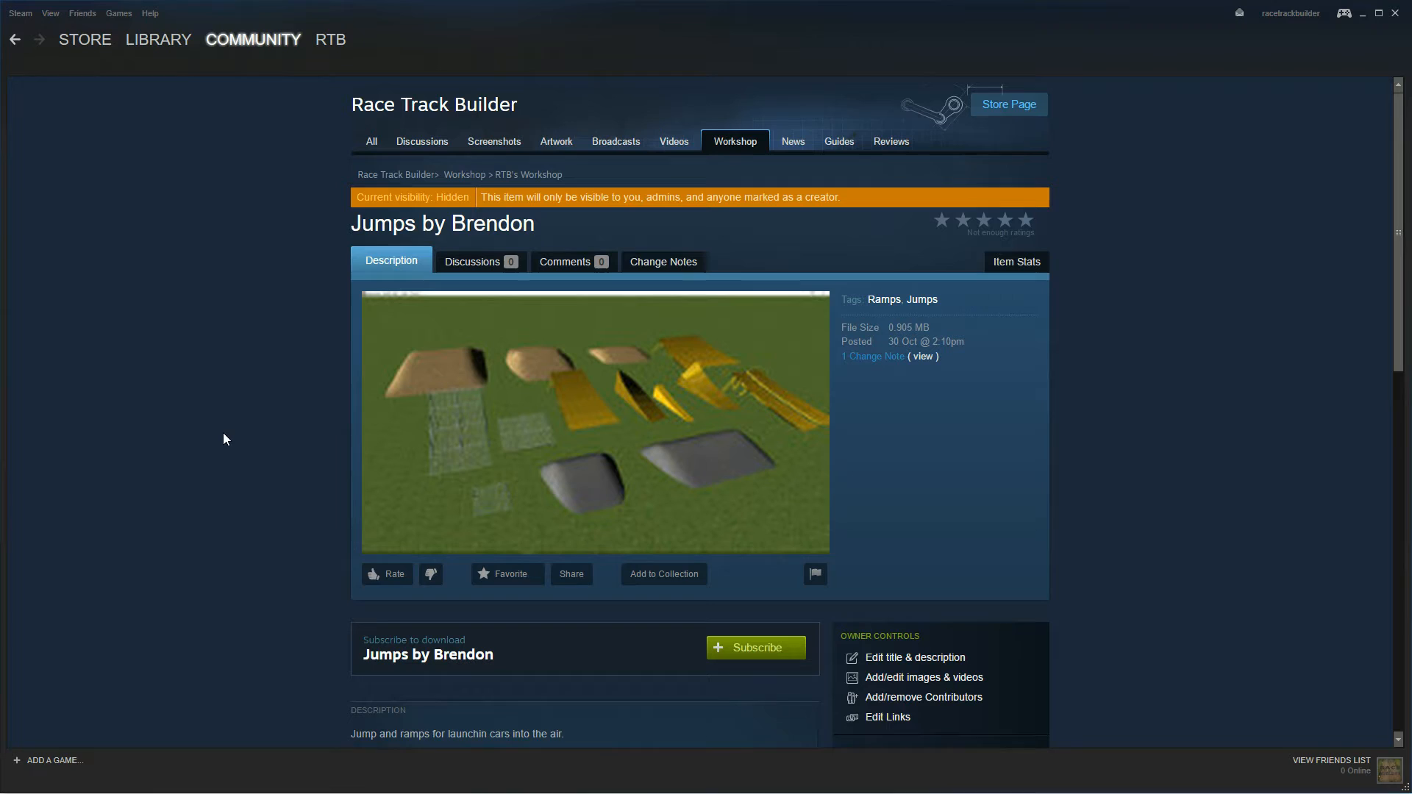
mouse_move(227, 430)
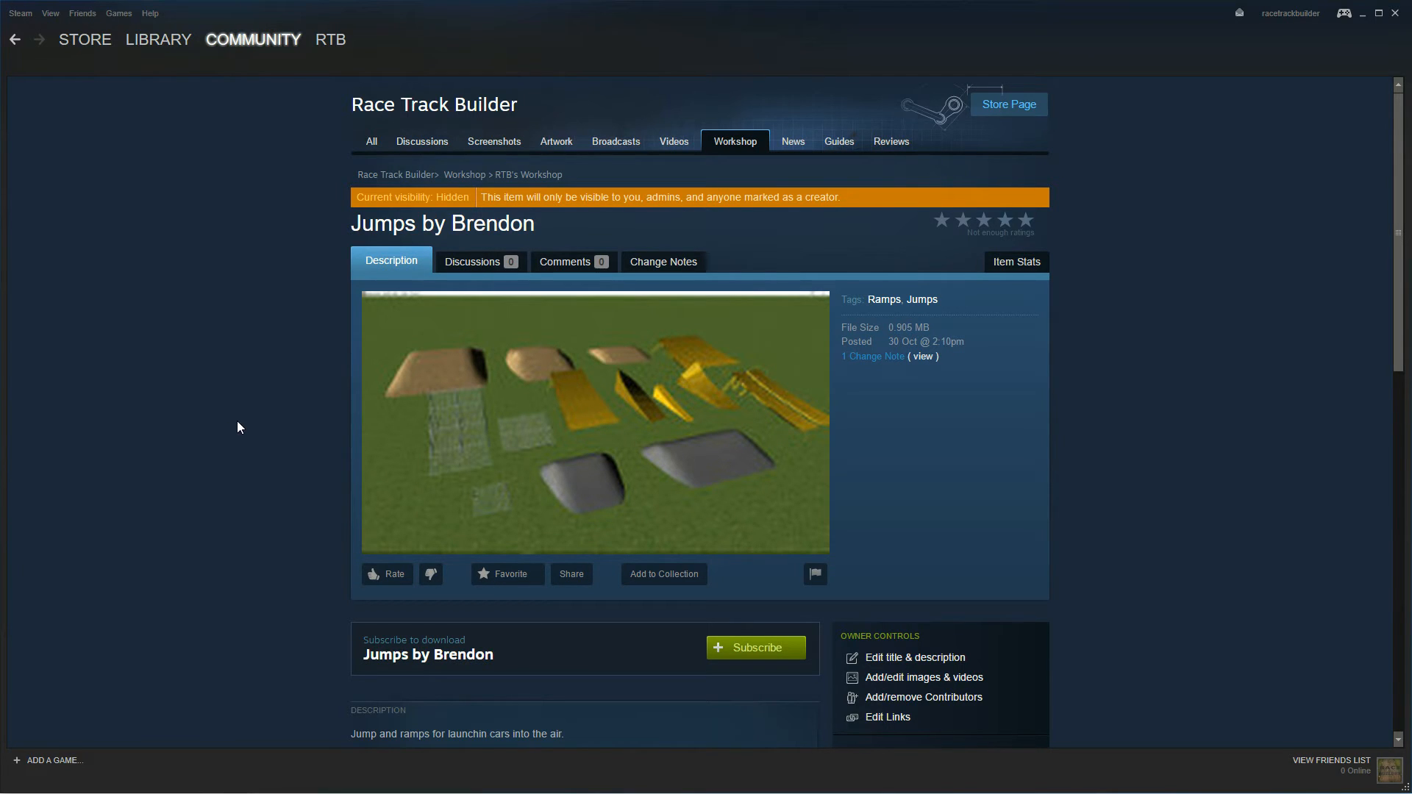
mouse_move(652, 367)
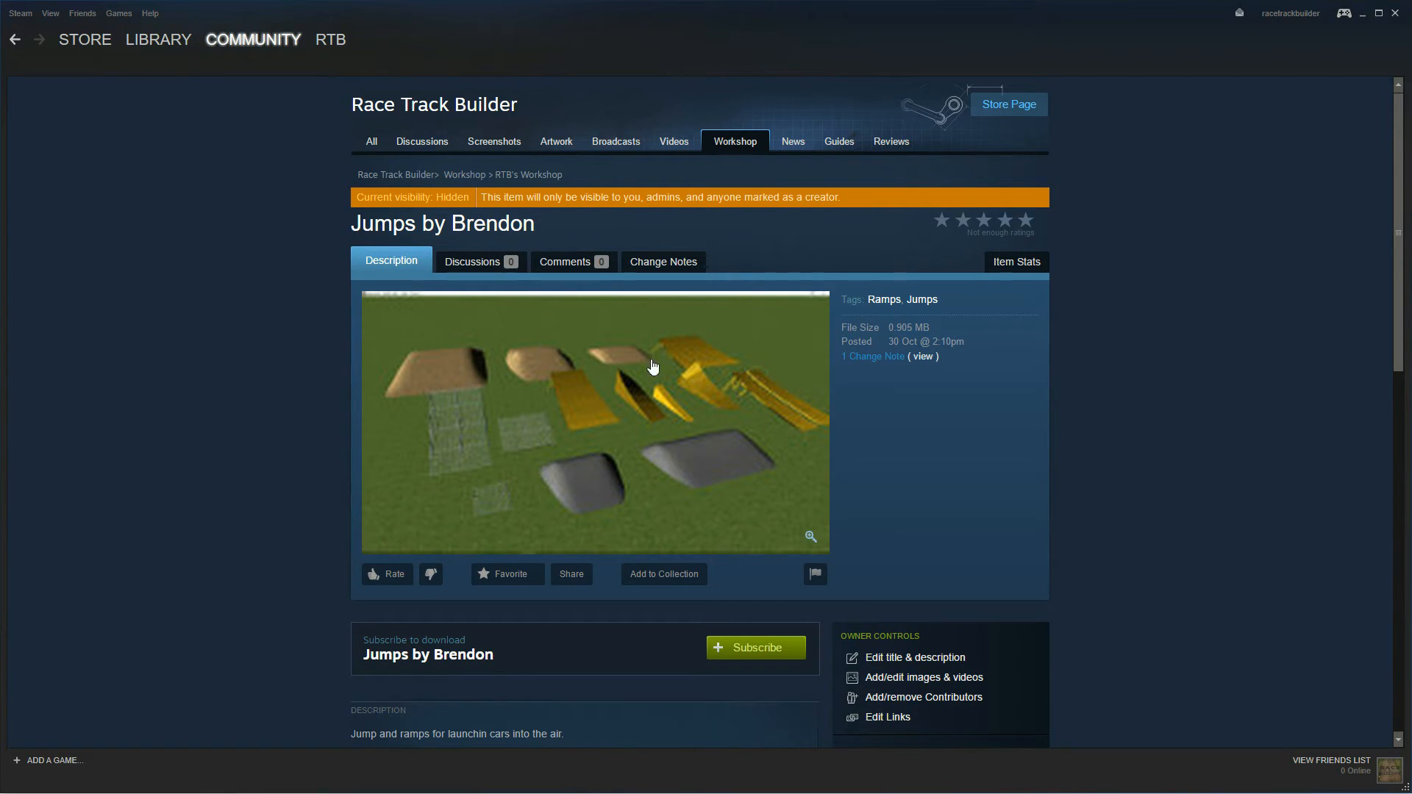
mouse_move(88, 430)
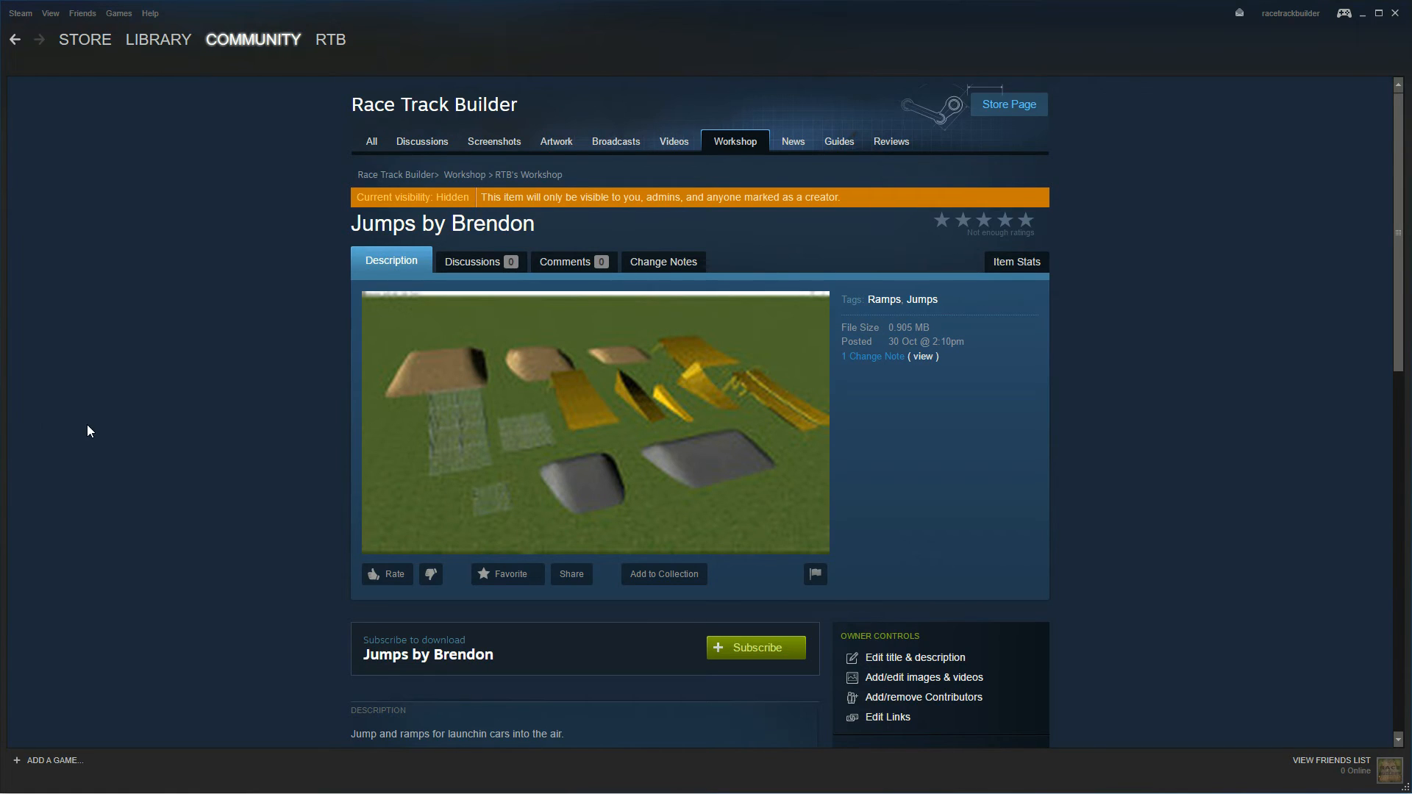
mouse_move(95, 424)
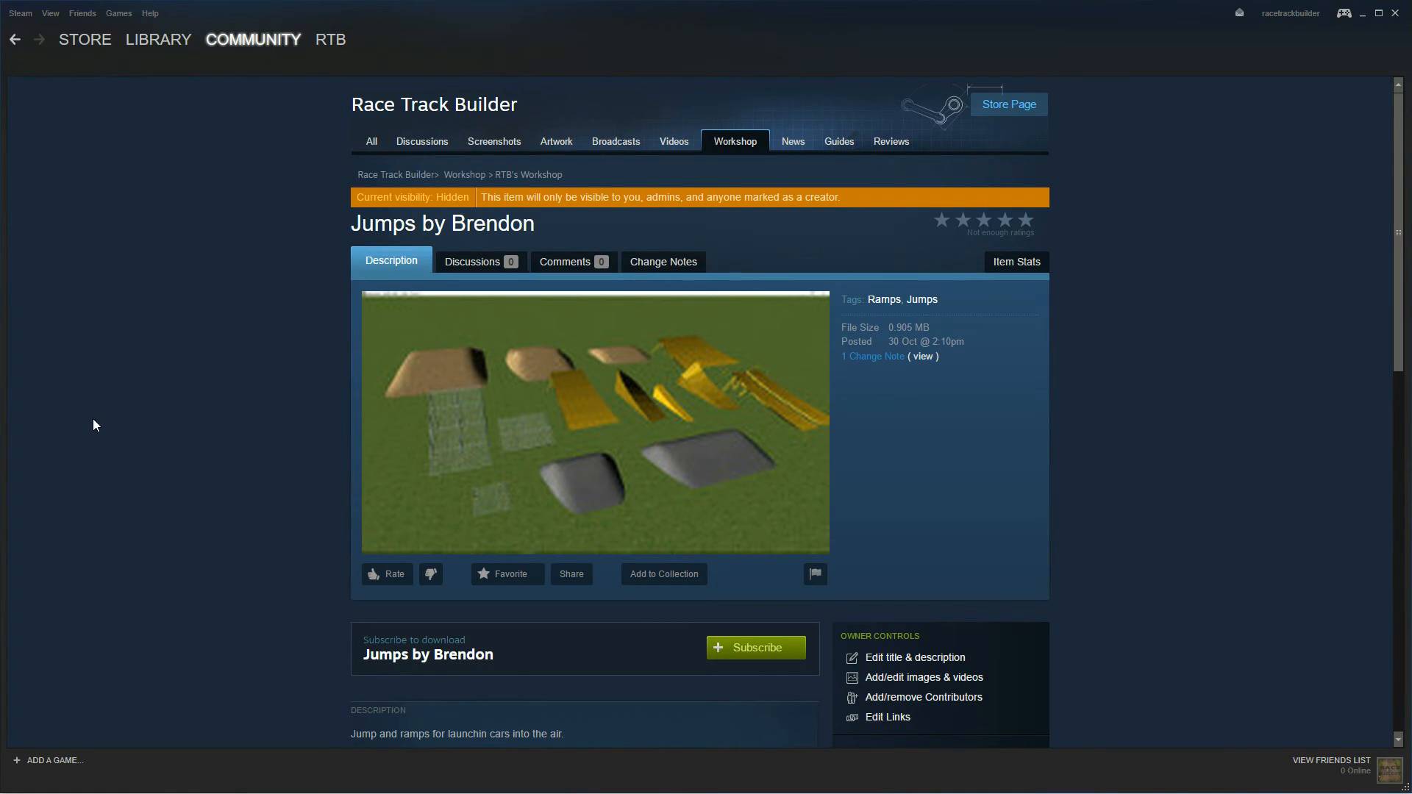